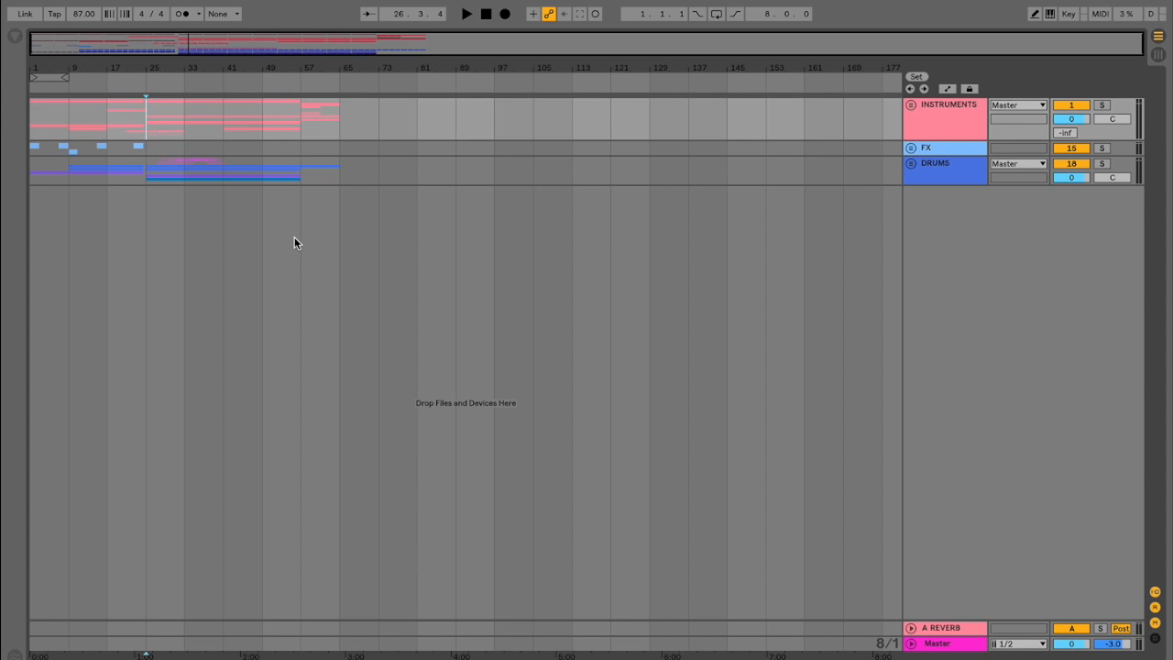
{"action": "mouse_move", "coordinate": [271, 231]}
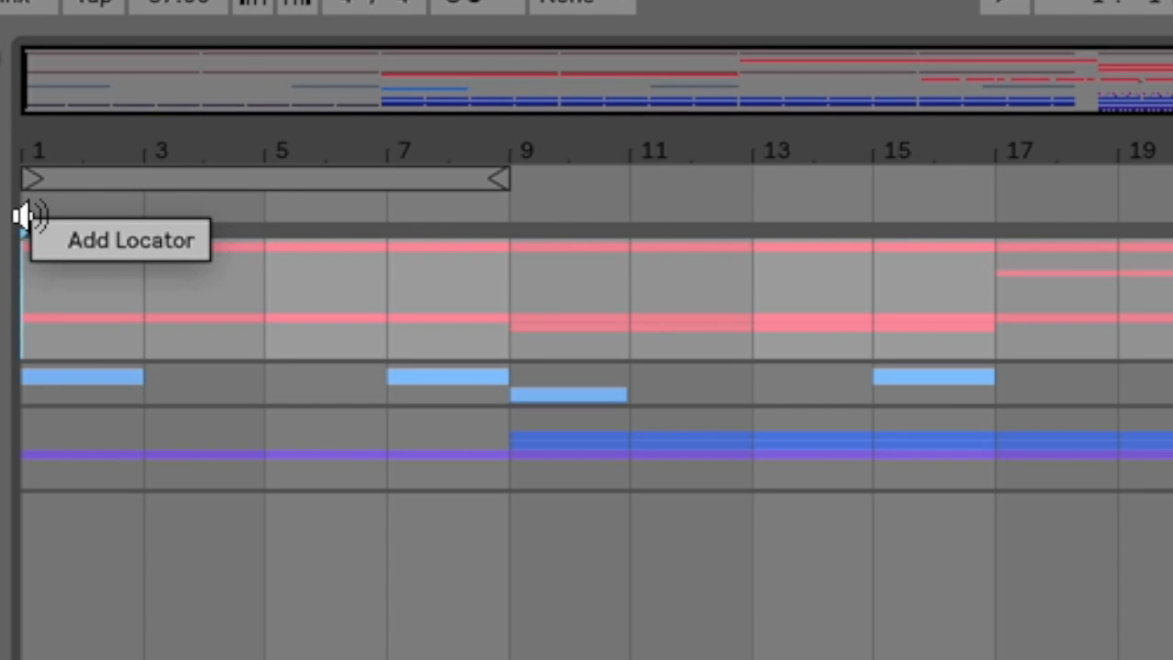
Add a locator at bar 1 of the arrangement and name it INTRO.
{"action": "left_click", "coordinate": [33, 213]}
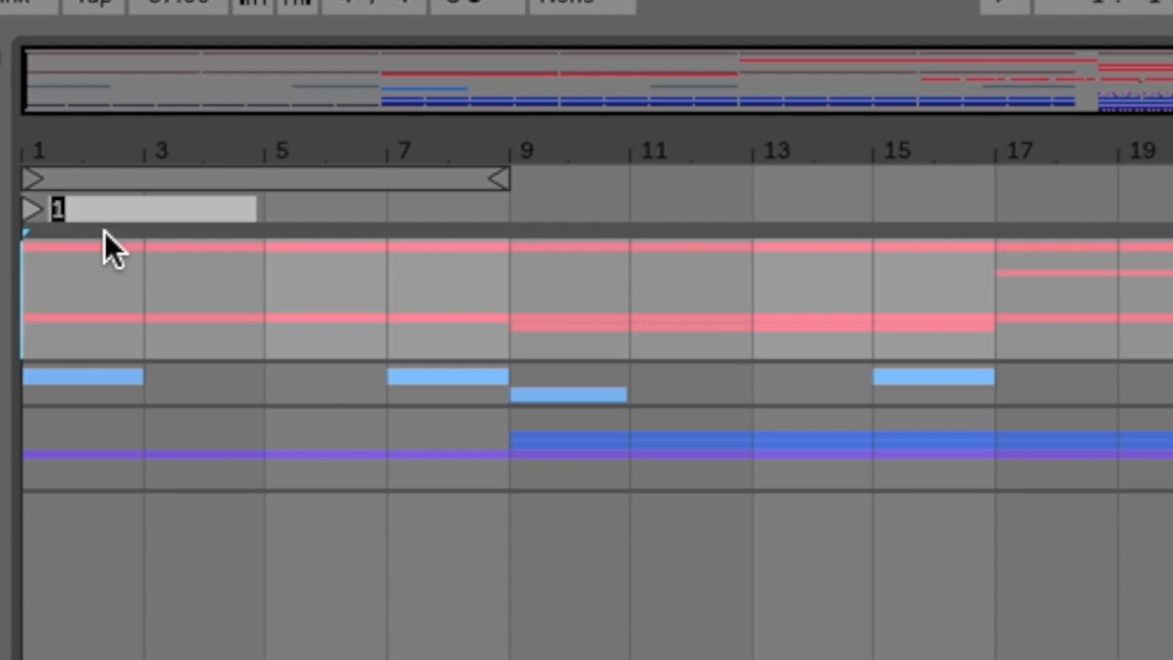
{"action": "type", "text": "INTRO"}
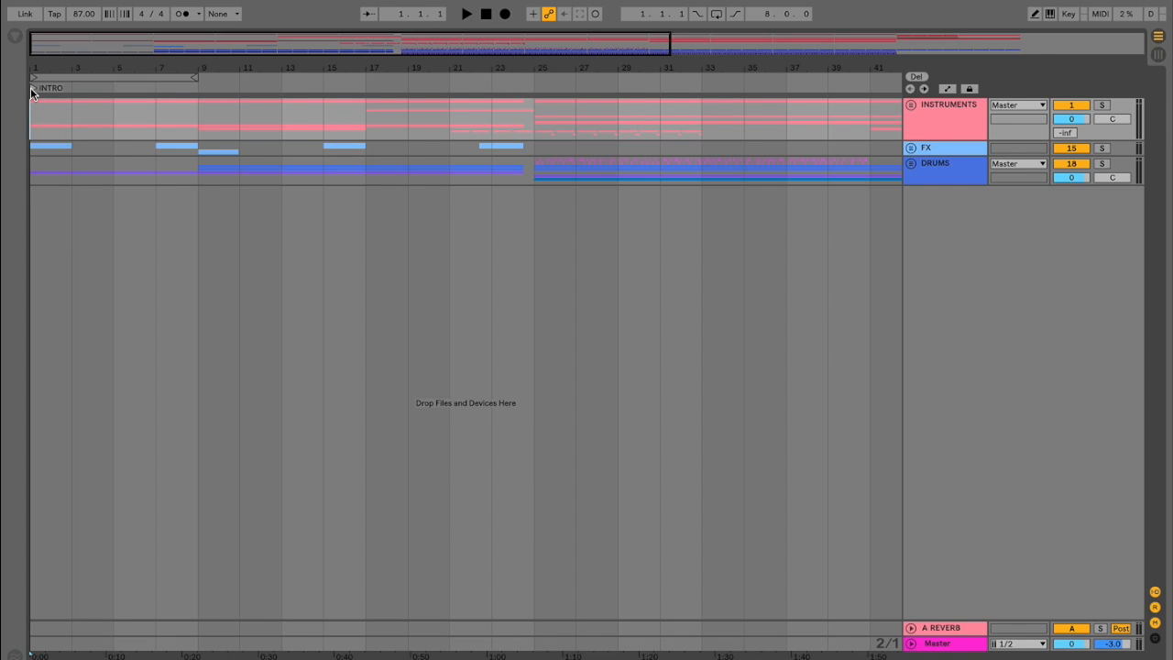
{"action": "left_click", "coordinate": [466, 15]}
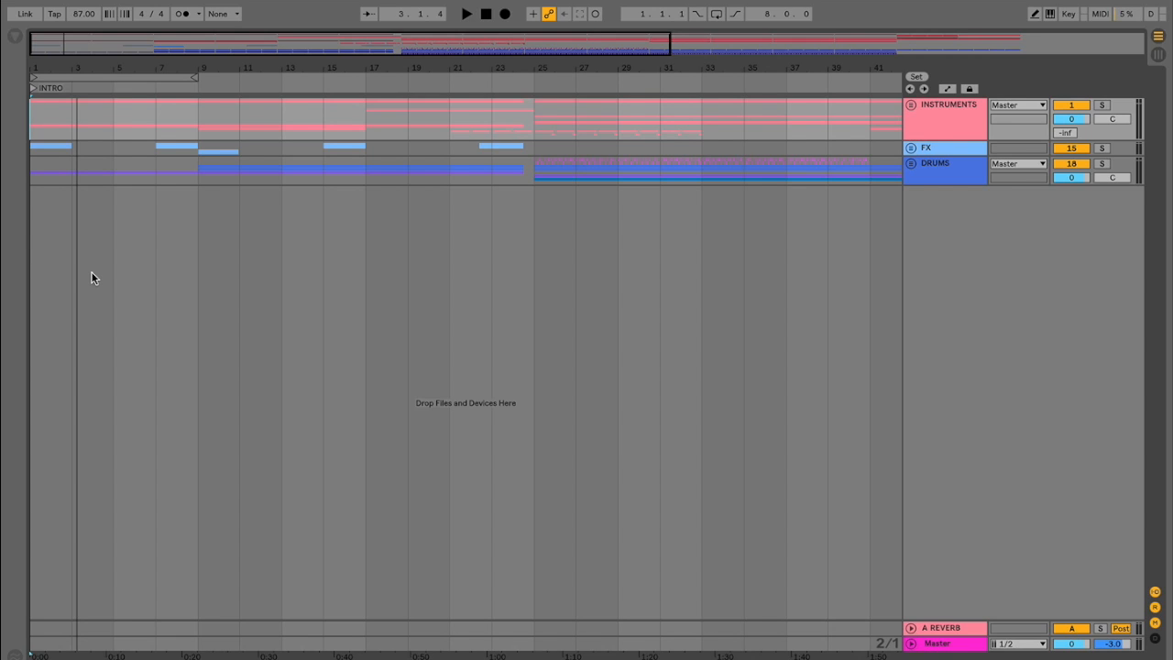
{"action": "mouse_move", "coordinate": [187, 150]}
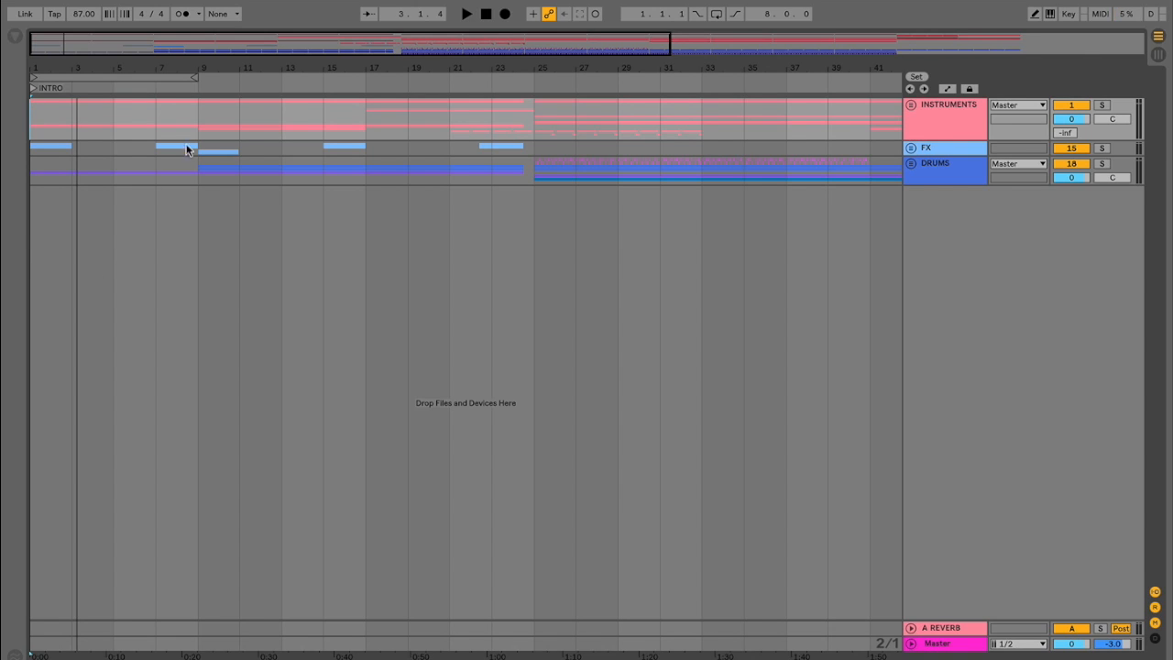
Move the play position to bar 9 and audition playback from there.
{"action": "left_click", "coordinate": [198, 99]}
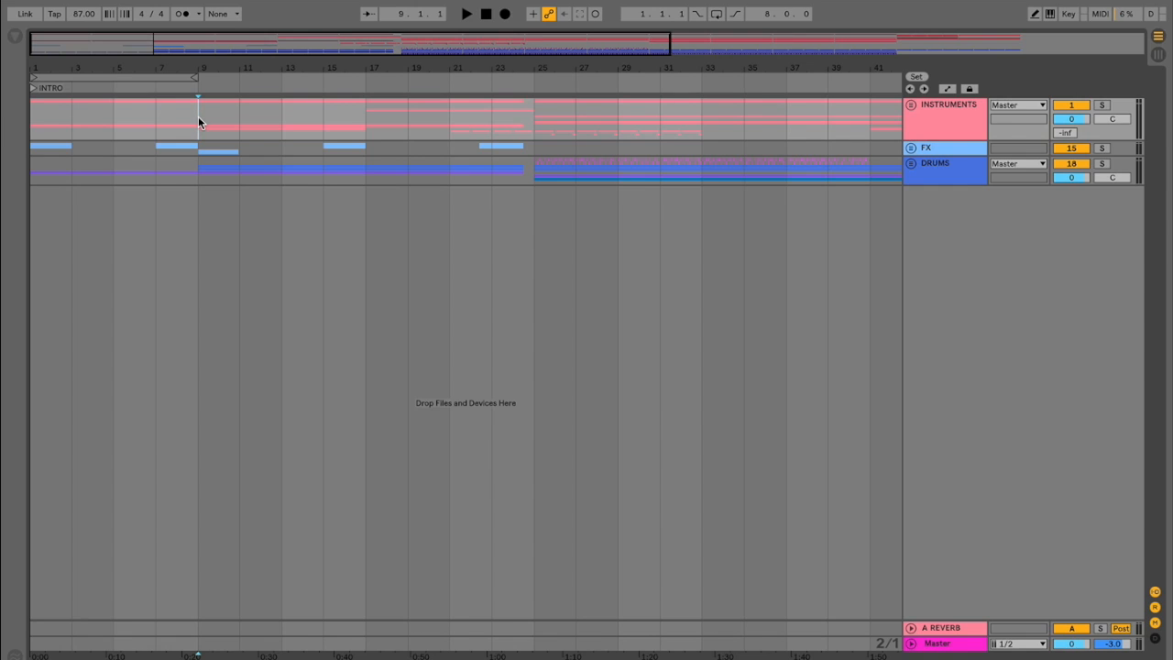
{"action": "left_click", "coordinate": [466, 15]}
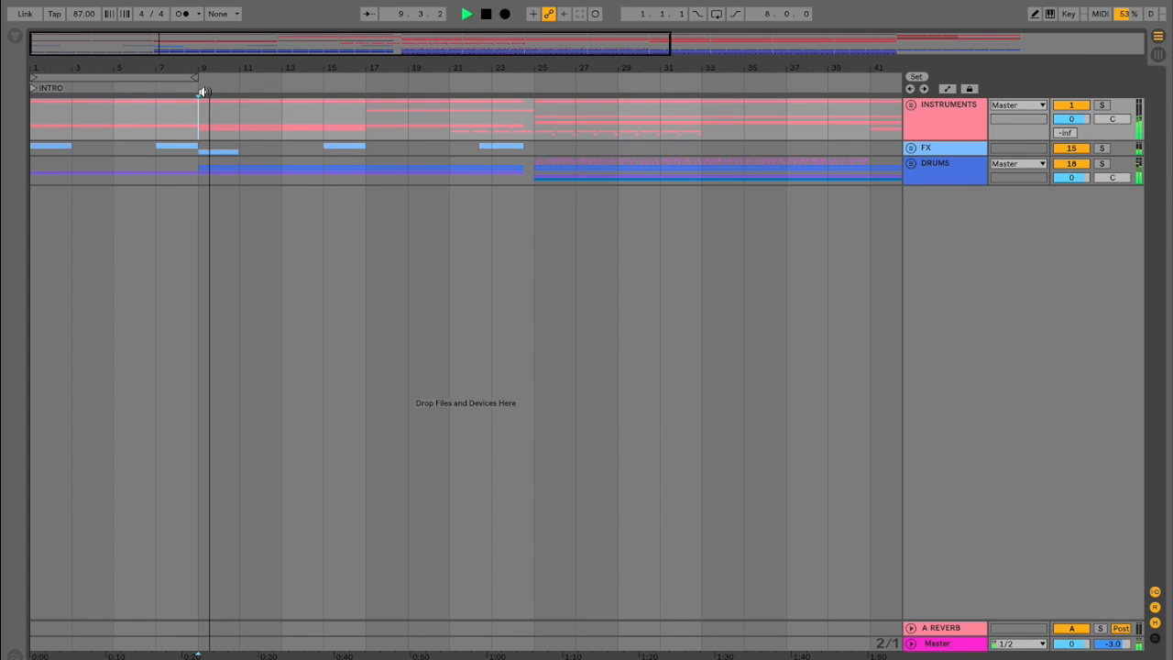
{"action": "left_click", "coordinate": [484, 13]}
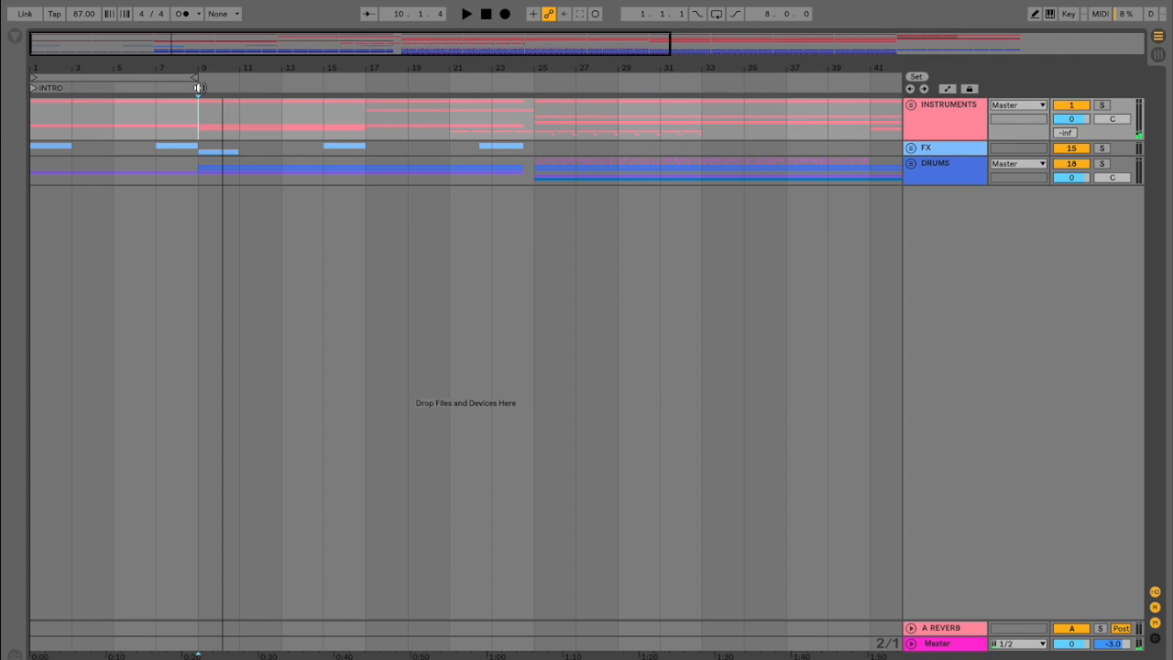
Add a locator at bar 9 named VERSE, then jump back to INTRO.
{"action": "right_click", "coordinate": [198, 88]}
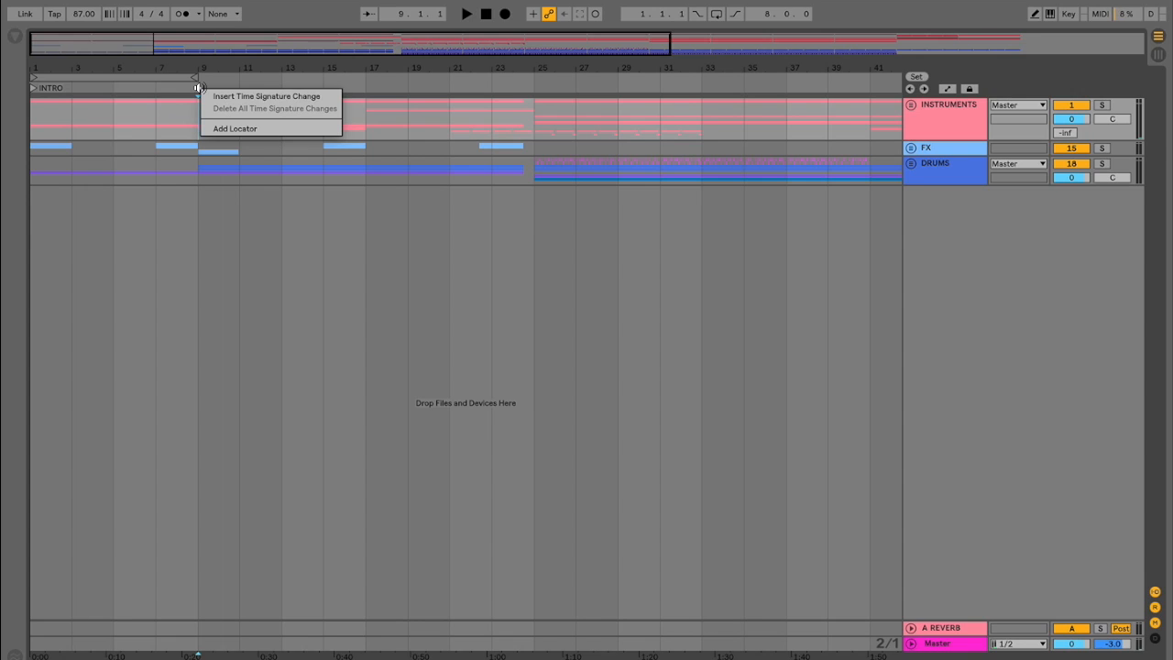
{"action": "left_click", "coordinate": [235, 128]}
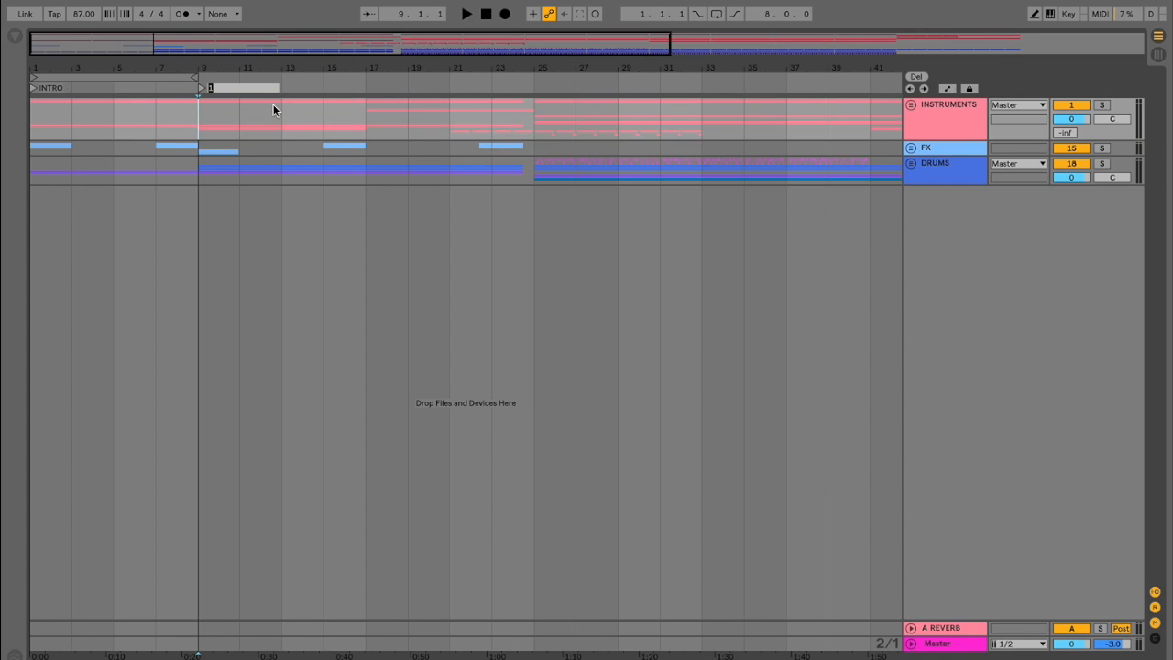
{"action": "type", "text": "VERSE"}
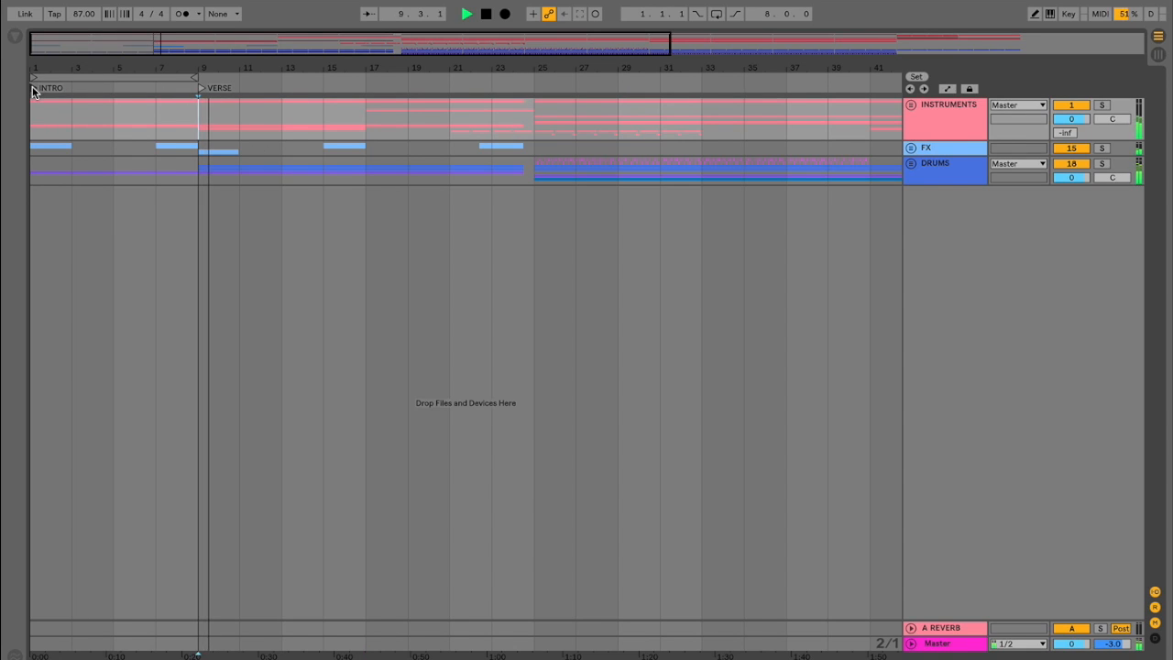
{"action": "left_click", "coordinate": [484, 13]}
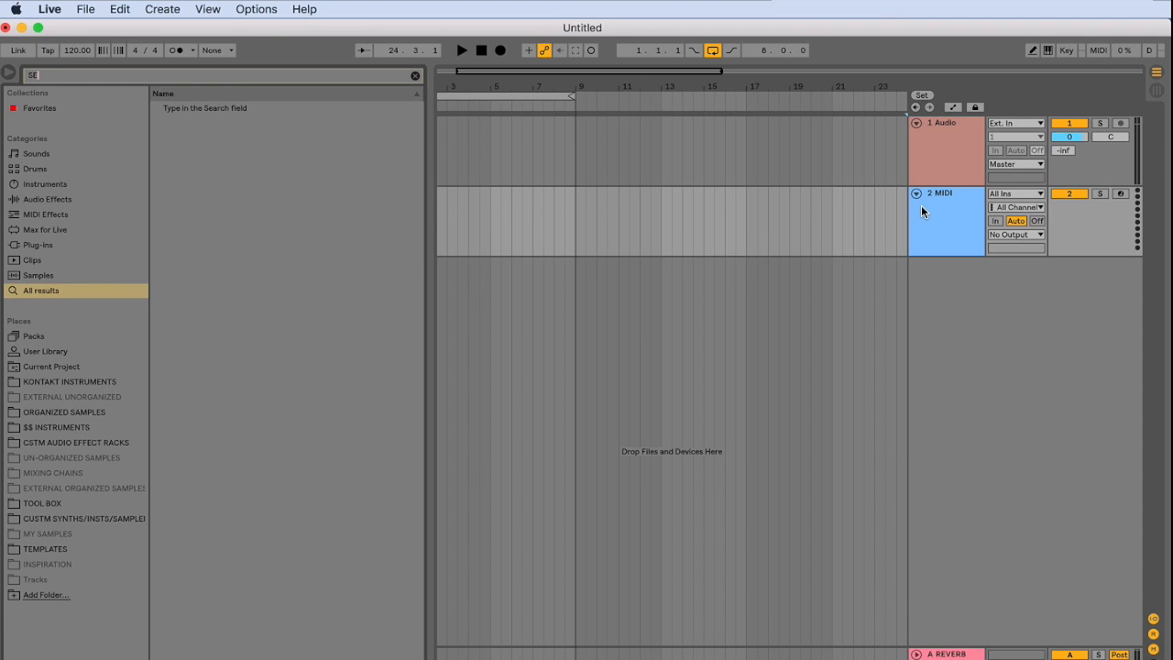
Find Serum in the browser and load it onto the MIDI track.
{"action": "type", "text": "SERUM"}
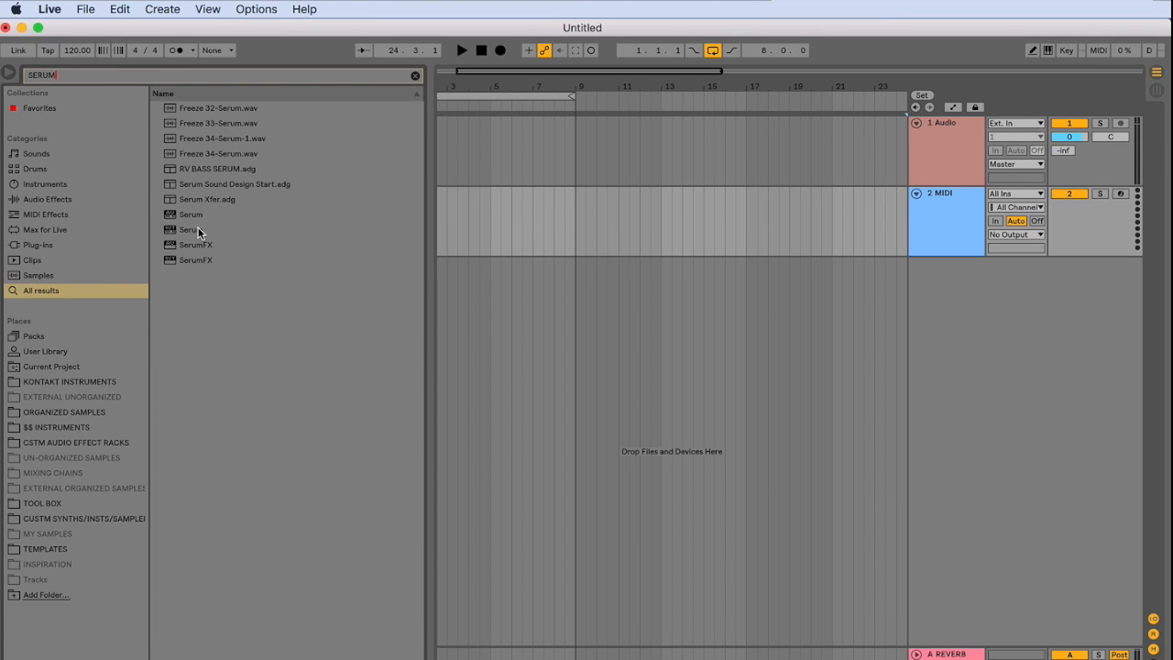
{"action": "mouse_move", "coordinate": [187, 235]}
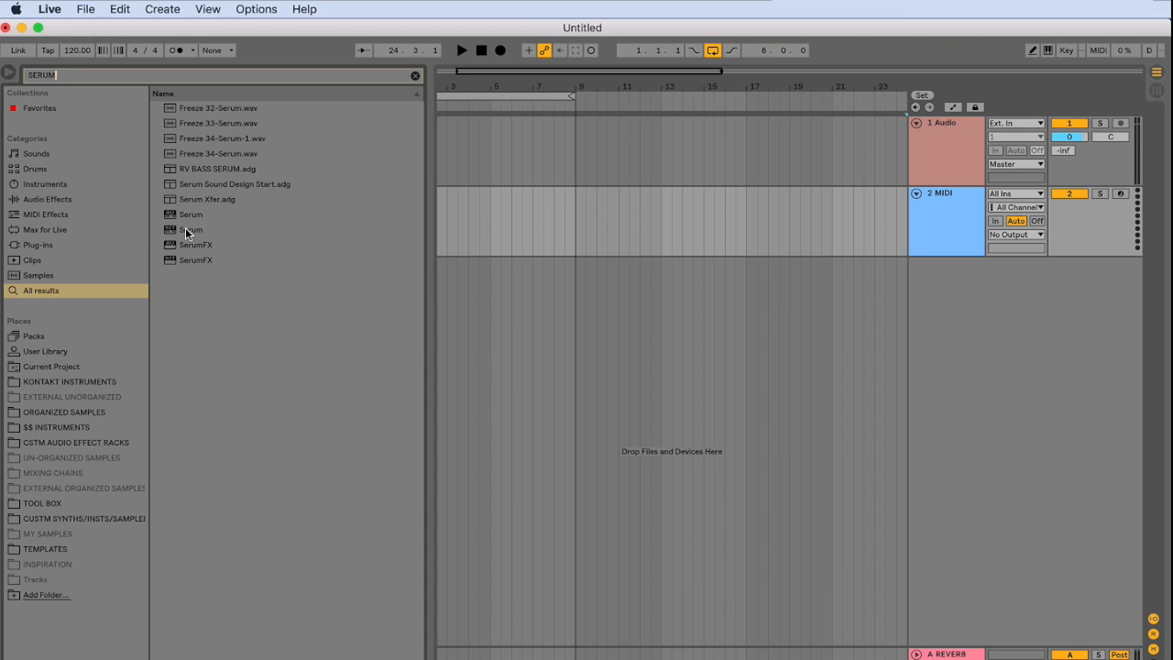
{"action": "left_click", "coordinate": [191, 229]}
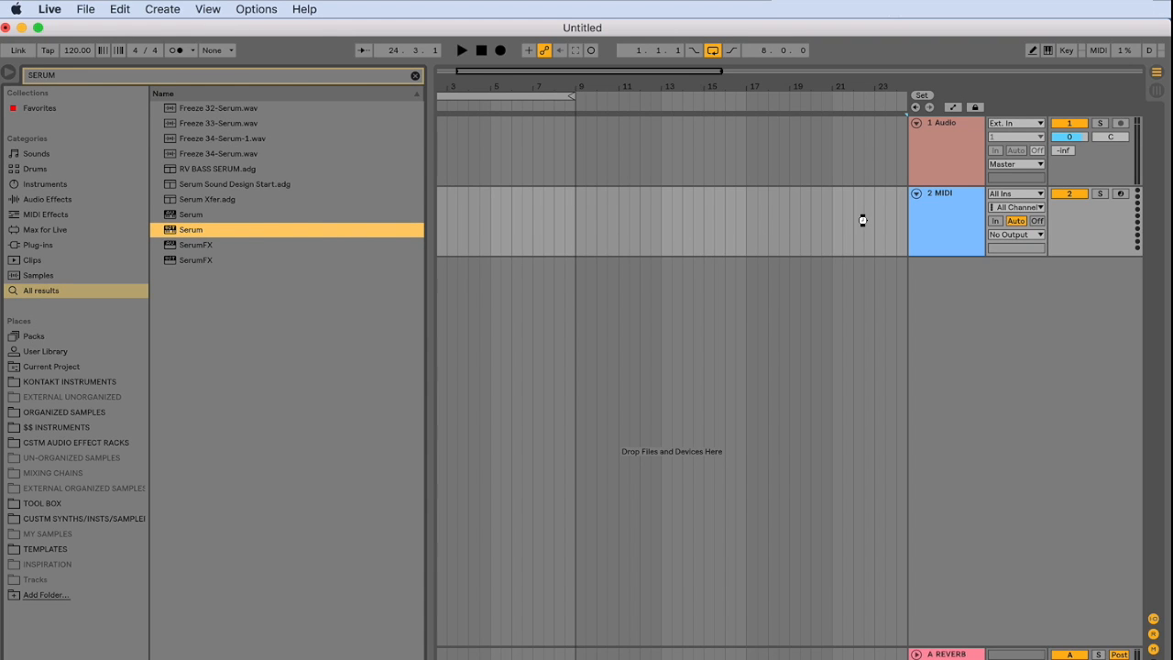
{"action": "double_click", "coordinate": [191, 229]}
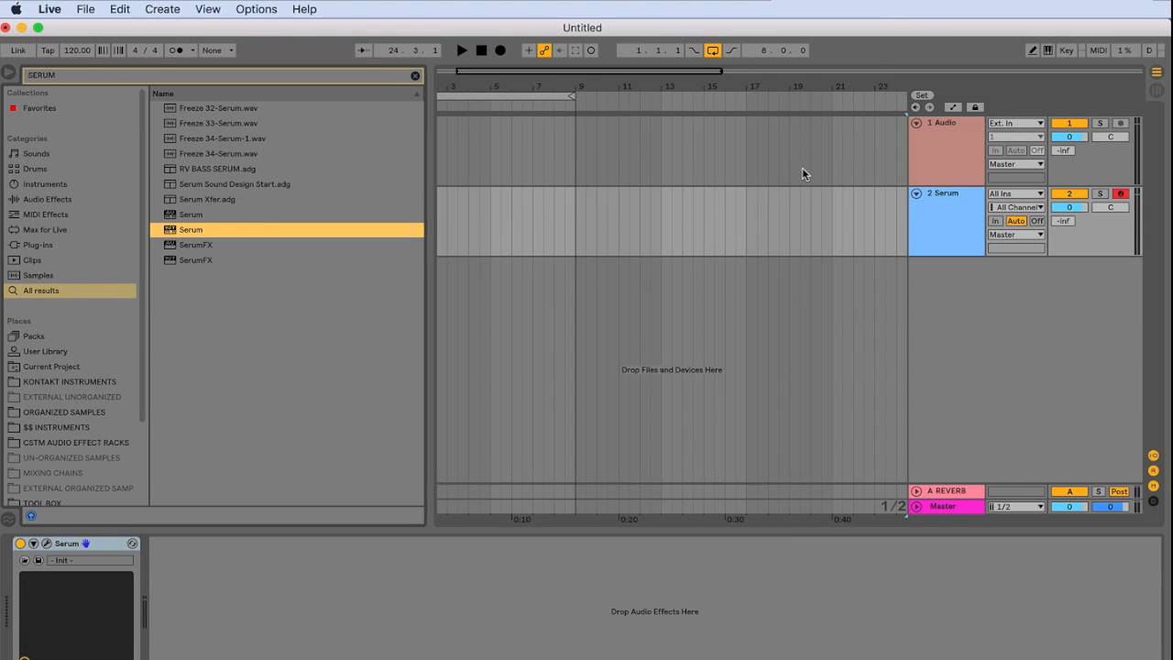
Group the three audio tracks and name the group DRUMS.
{"action": "left_click", "coordinate": [949, 154]}
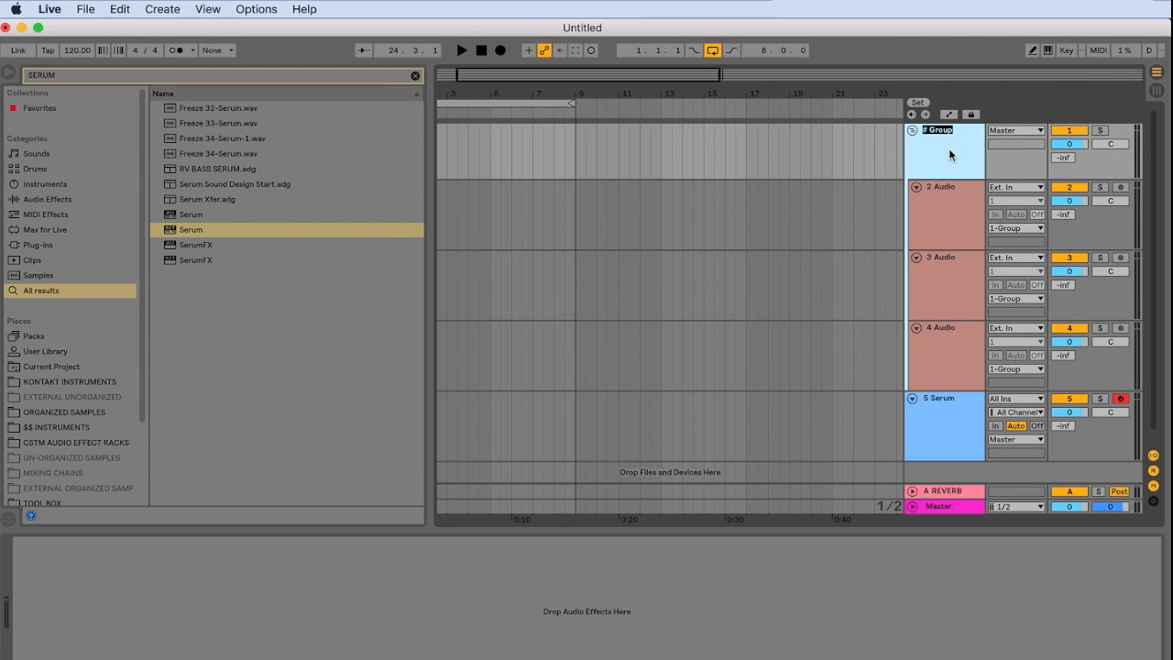
{"action": "type", "text": "DRUMS"}
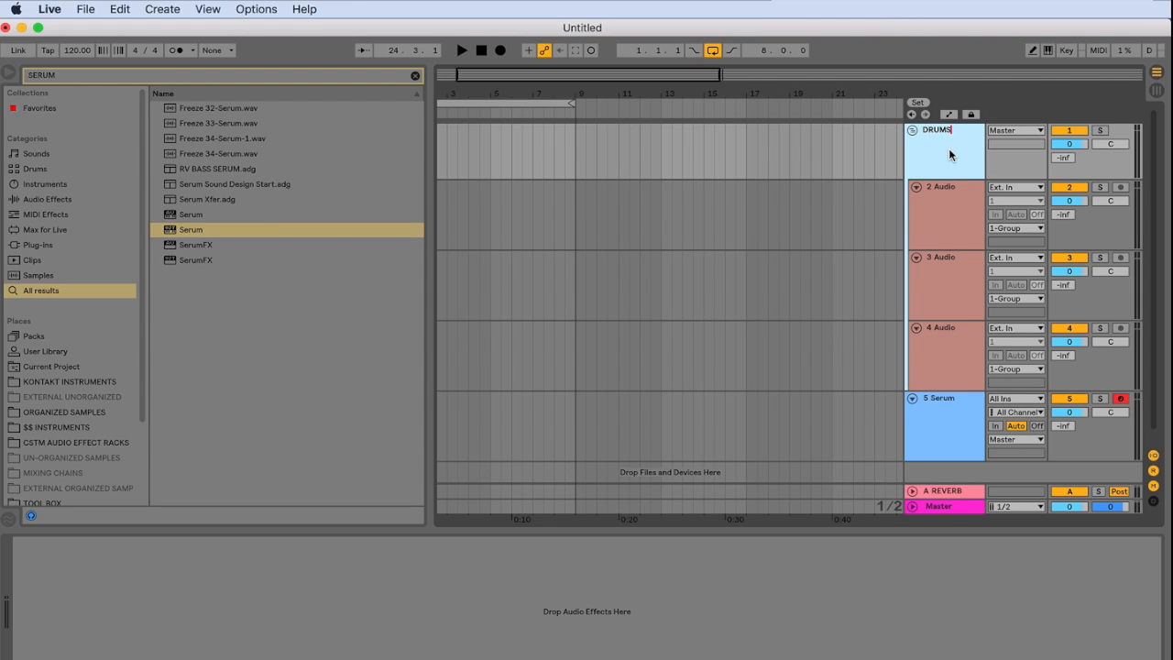
{"action": "left_click", "coordinate": [912, 128]}
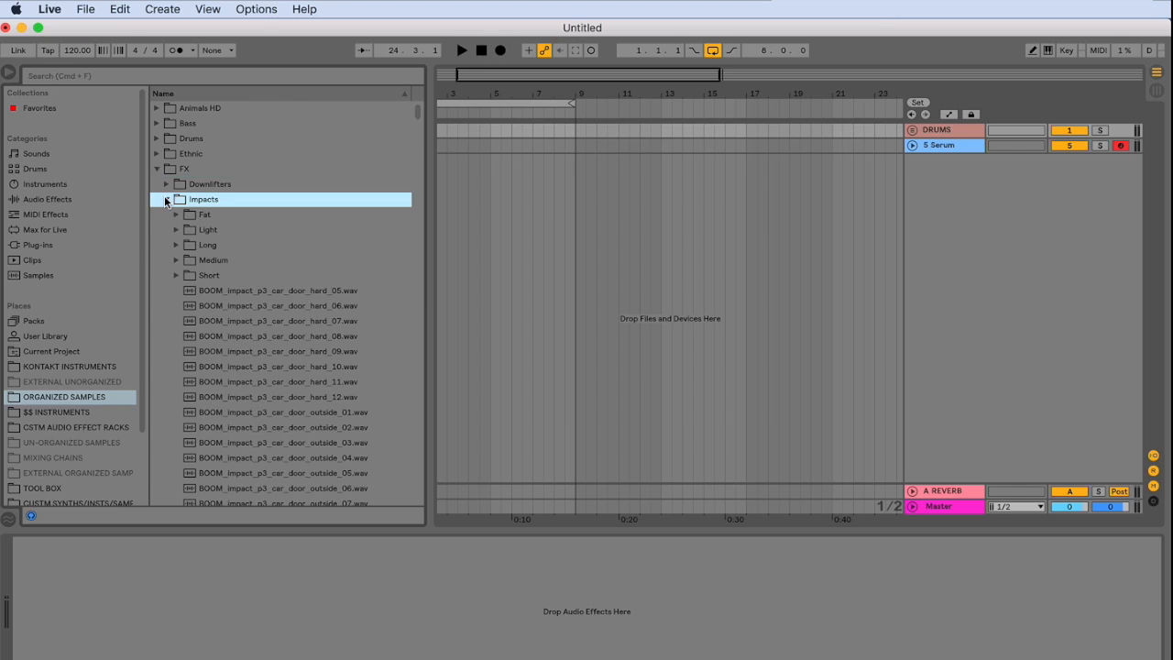
Pick an impact sample from the Long impacts folder for the new FX track.
{"action": "left_click", "coordinate": [176, 246]}
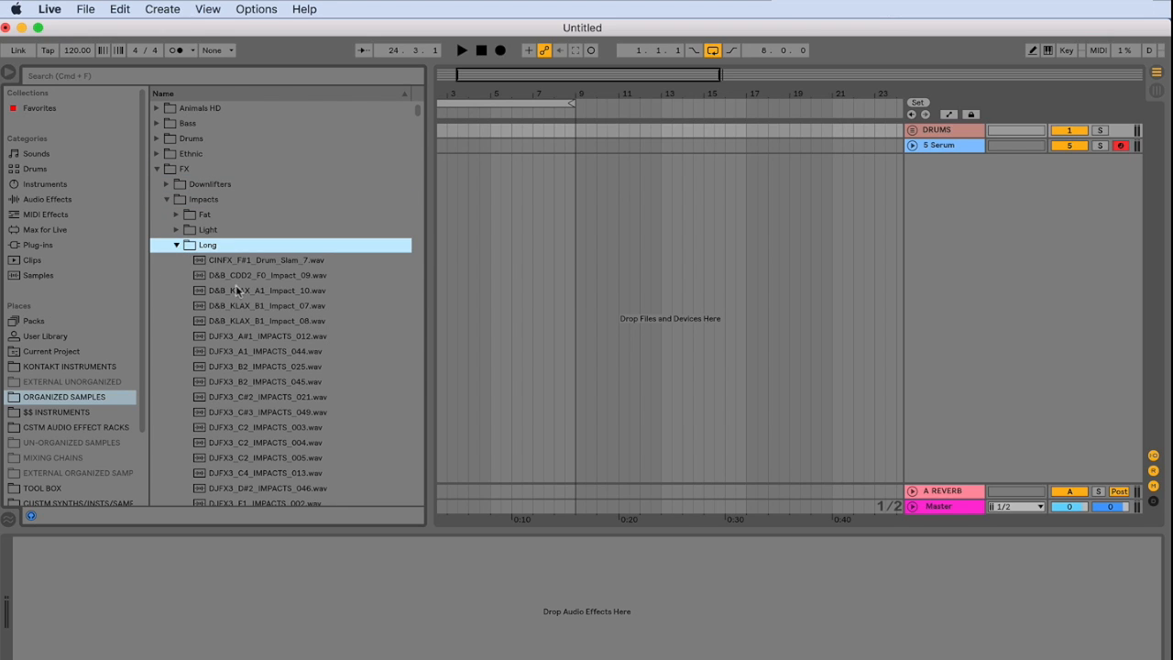
{"action": "left_click", "coordinate": [266, 304]}
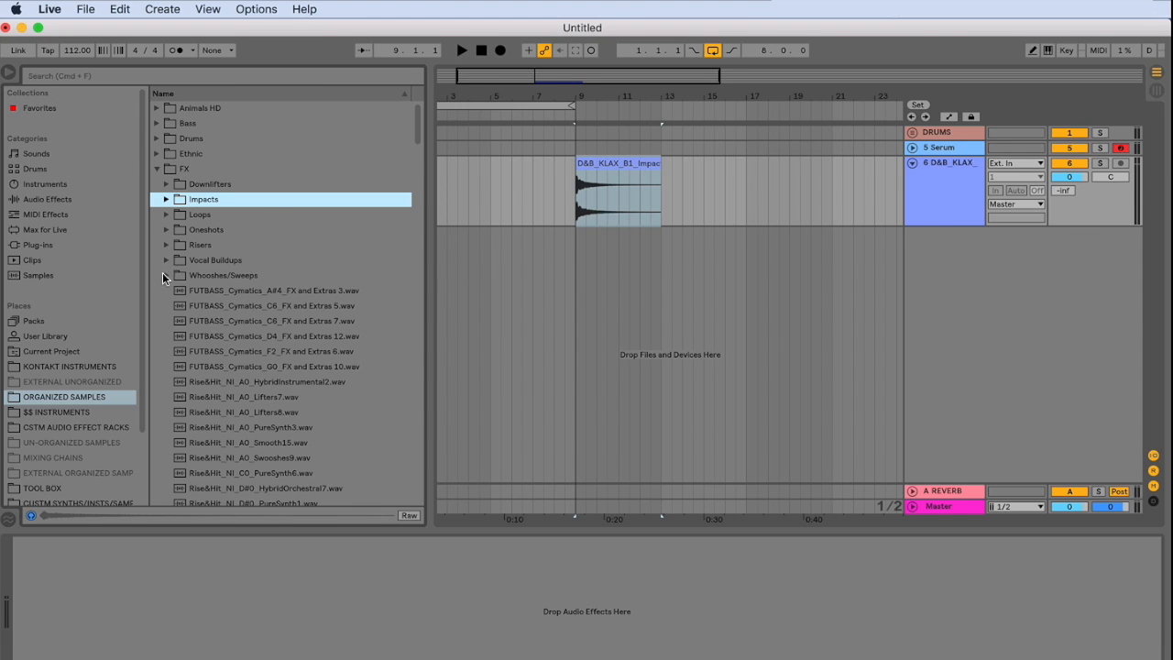
{"action": "scroll", "scroll_direction": "down", "scroll_amount": 3}
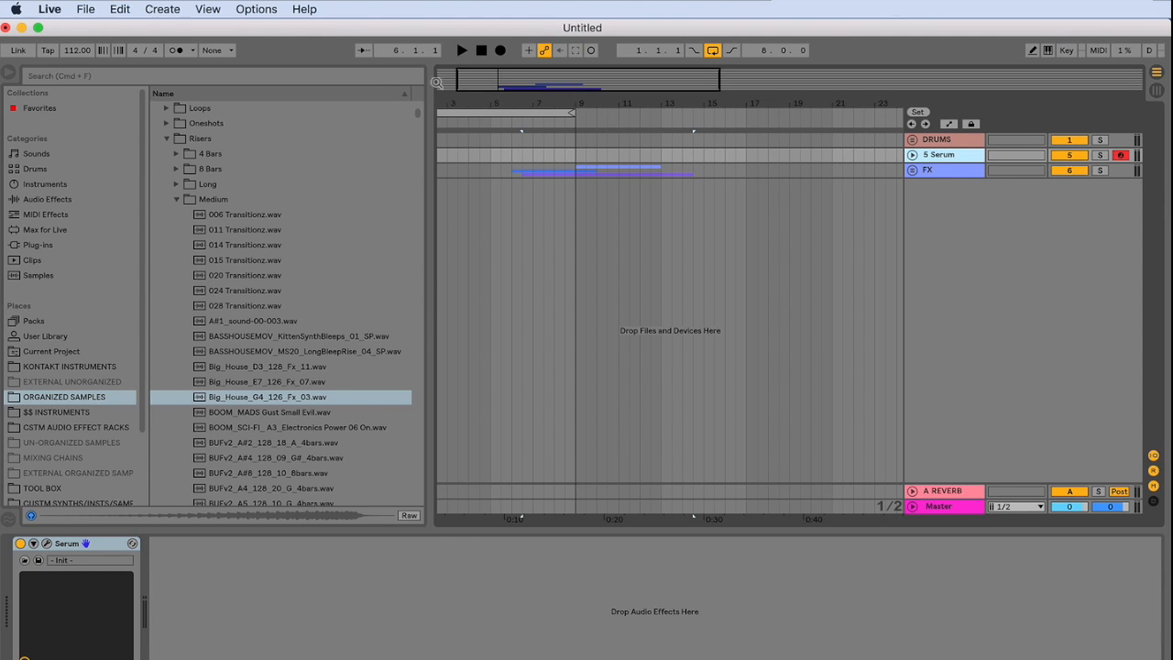
Save the current Set as the default template in Preferences, confirming the overwrite.
{"action": "left_click", "coordinate": [49, 7]}
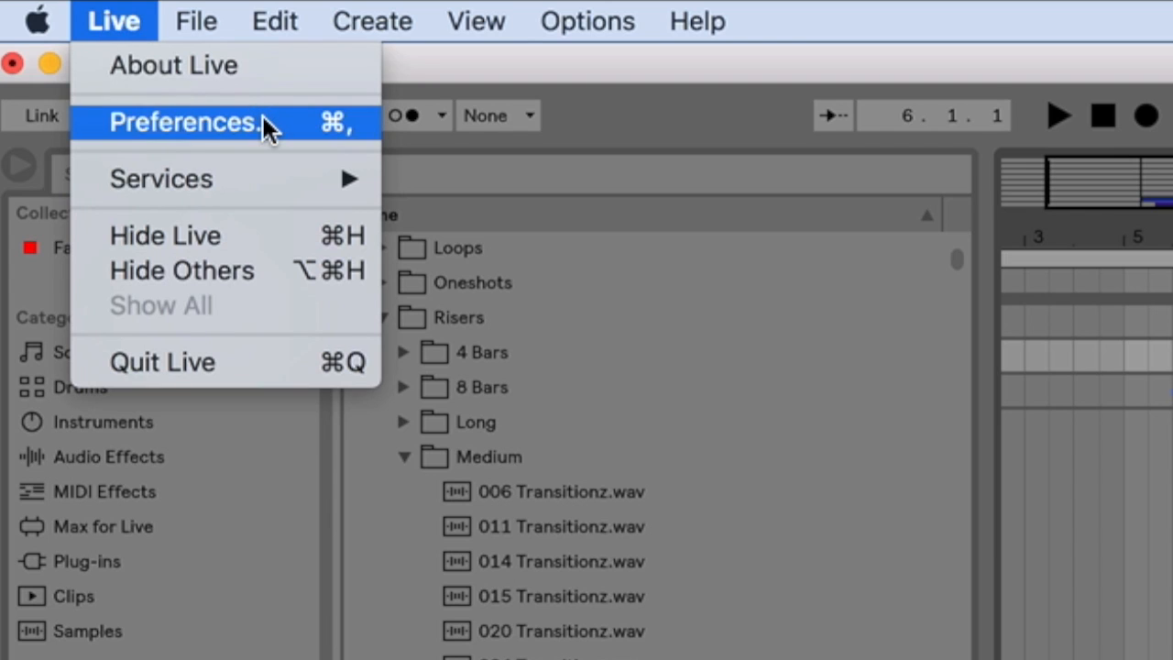
{"action": "left_click", "coordinate": [183, 121]}
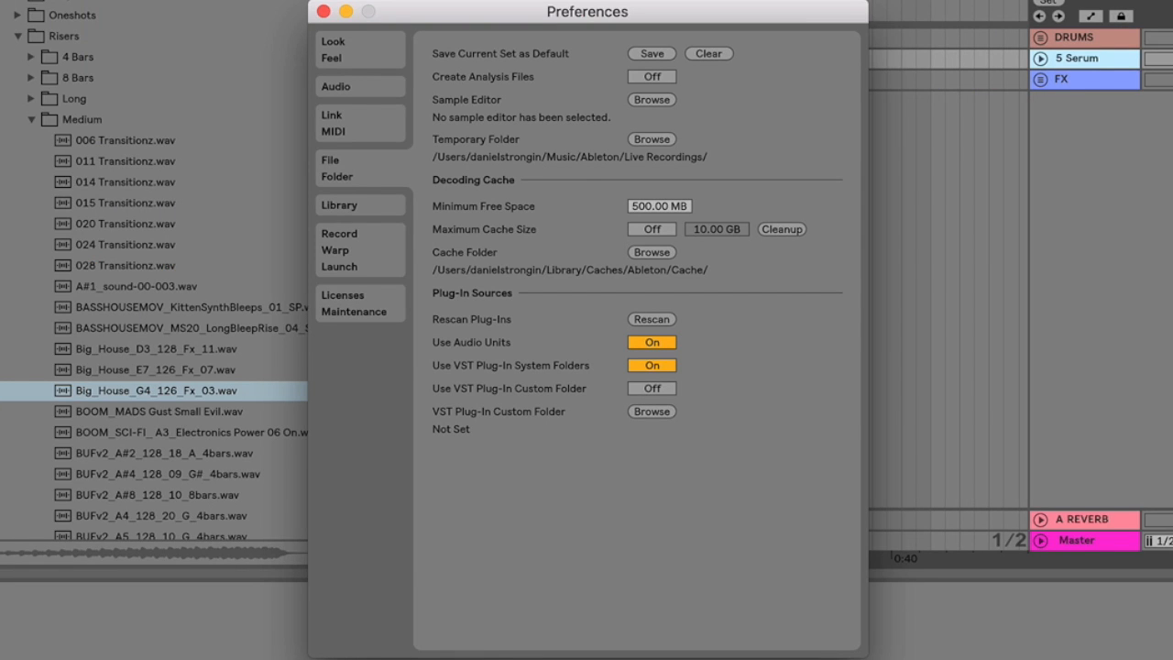
{"action": "mouse_move", "coordinate": [359, 176]}
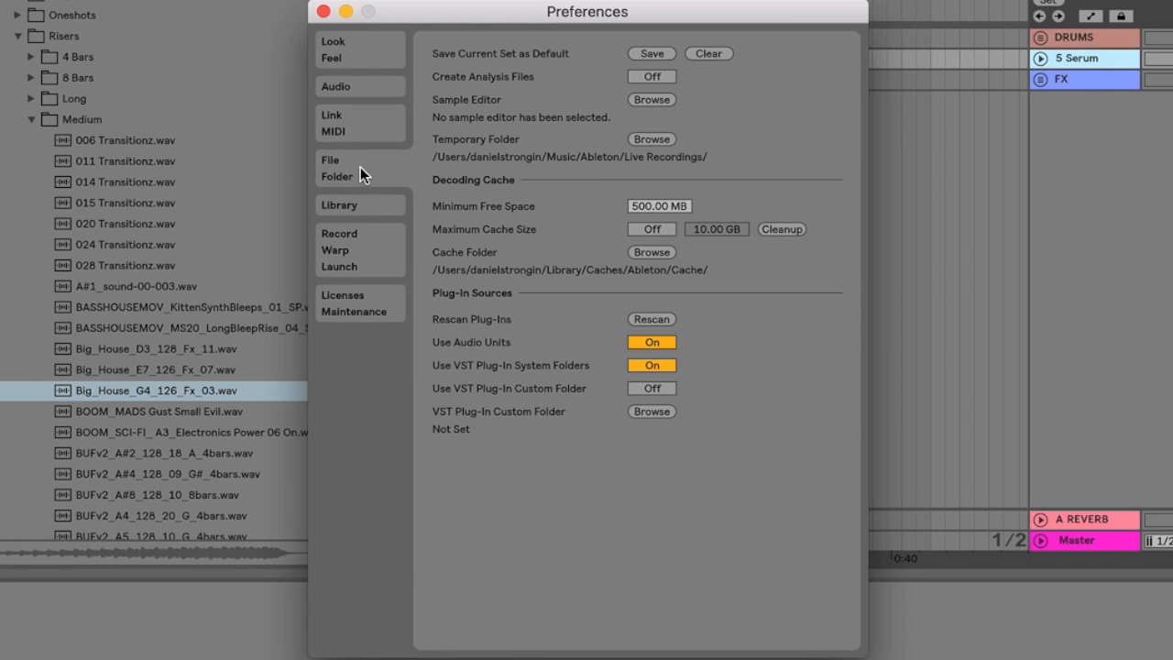
{"action": "mouse_move", "coordinate": [491, 153]}
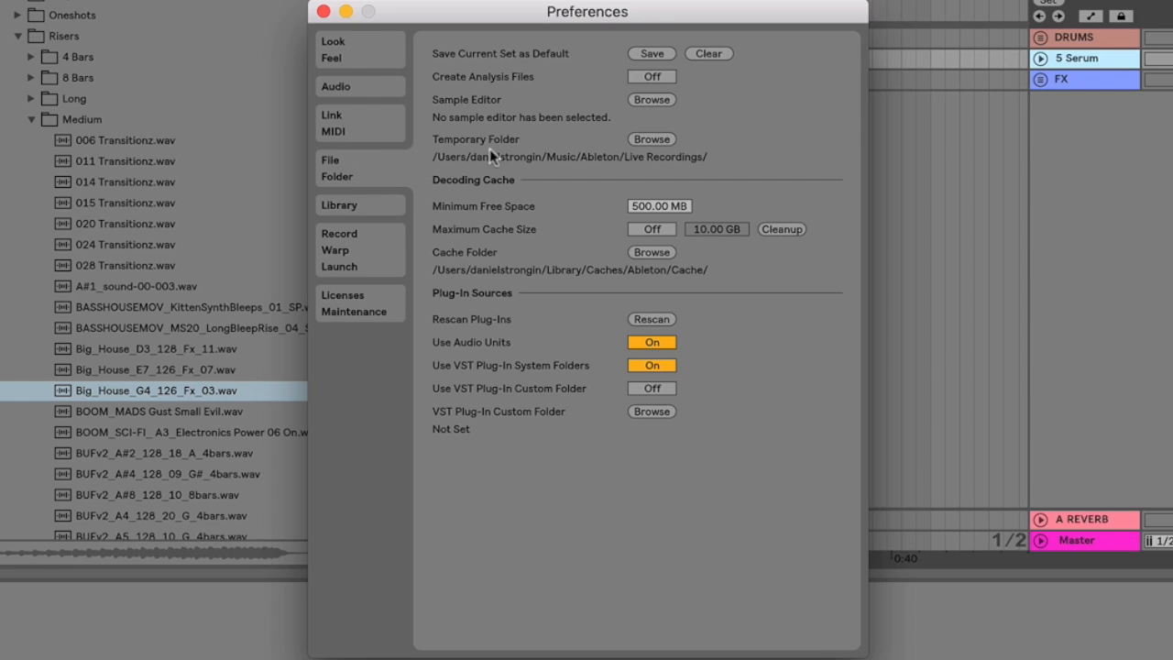
{"action": "mouse_move", "coordinate": [440, 69]}
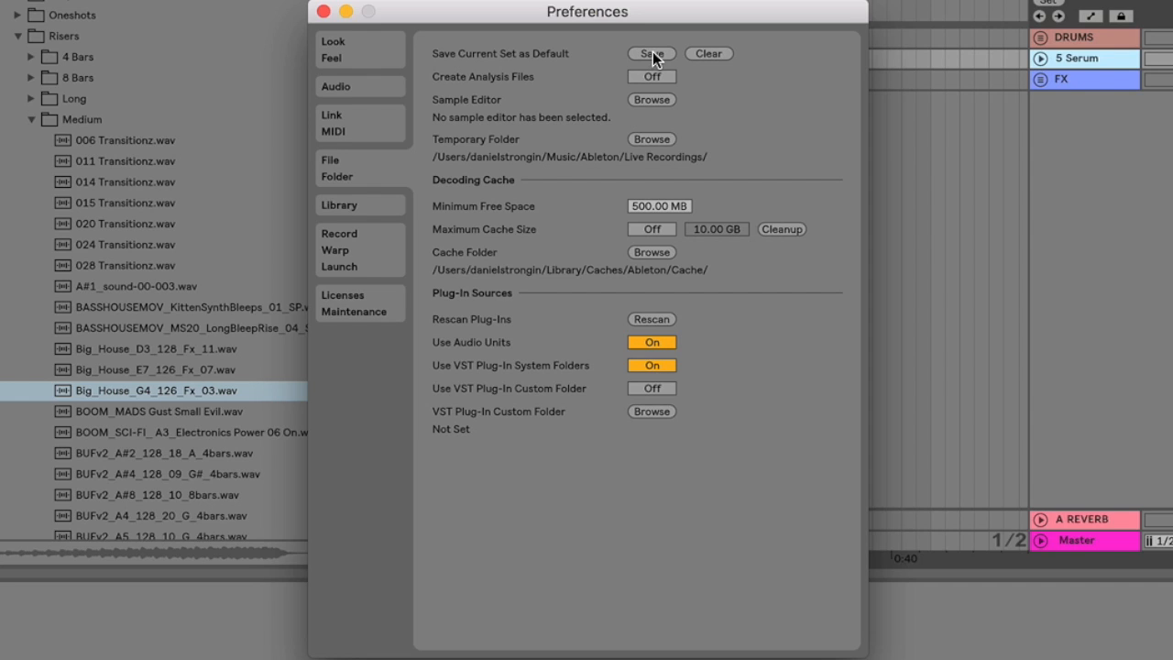
{"action": "left_click", "coordinate": [650, 54]}
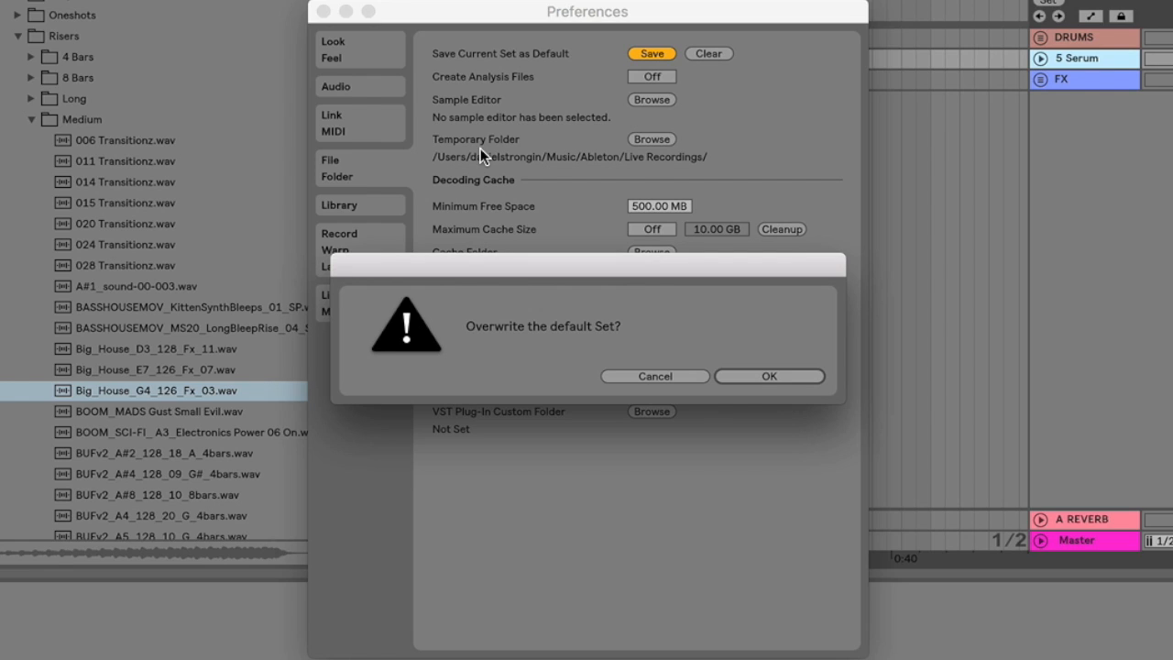
{"action": "left_click", "coordinate": [770, 376]}
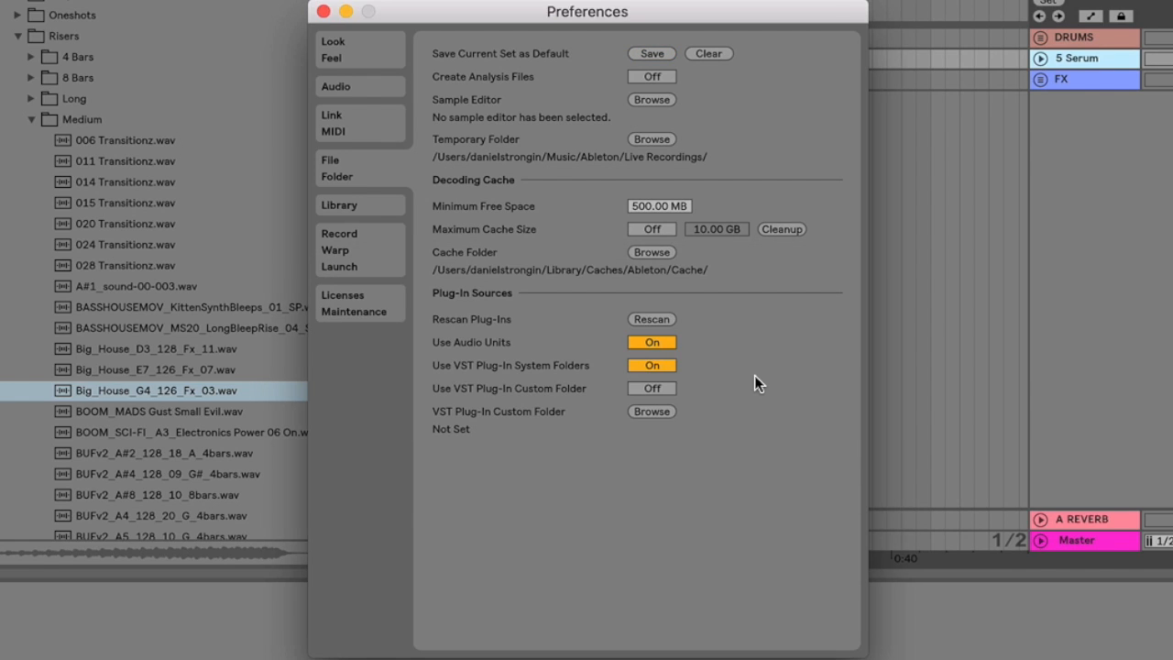
{"action": "mouse_move", "coordinate": [541, 256]}
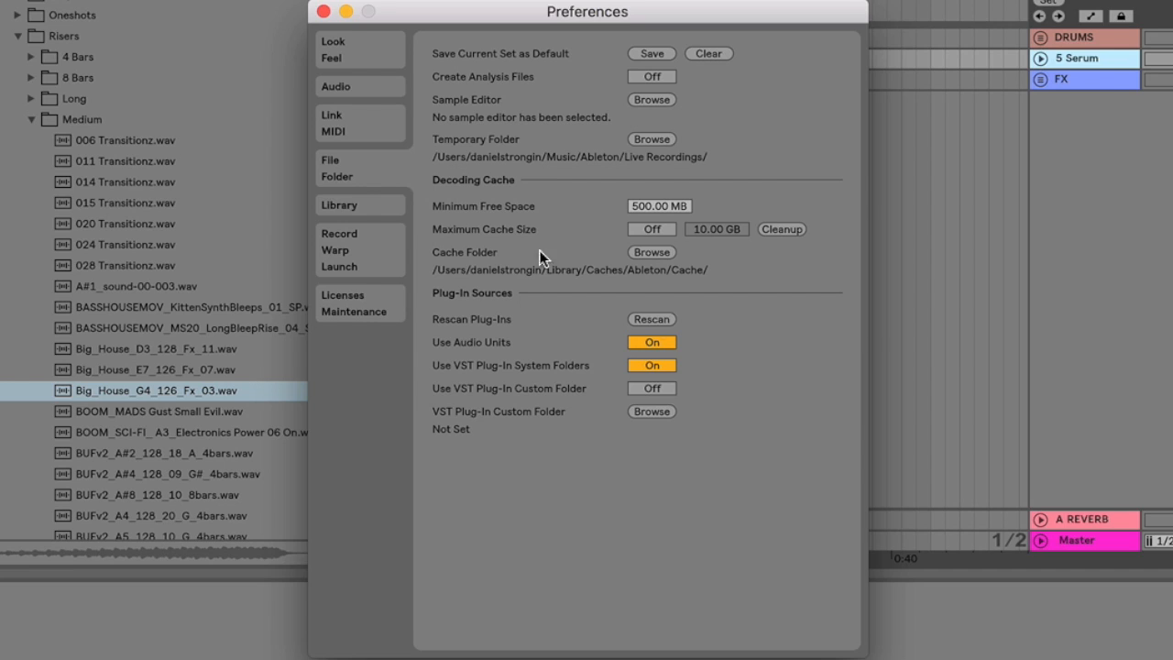
{"action": "left_click", "coordinate": [322, 11]}
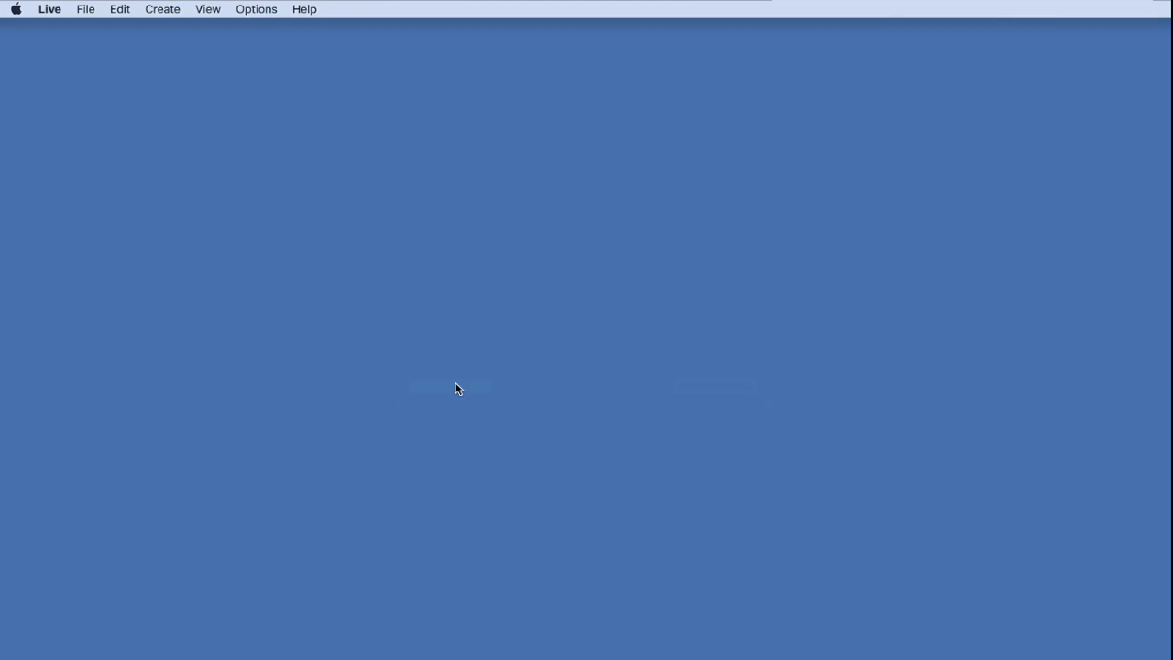
Show the ORGANIZED SAMPLES folder and unfold the FX group to reveal its sample tracks.
{"action": "type", "text": "AB"}
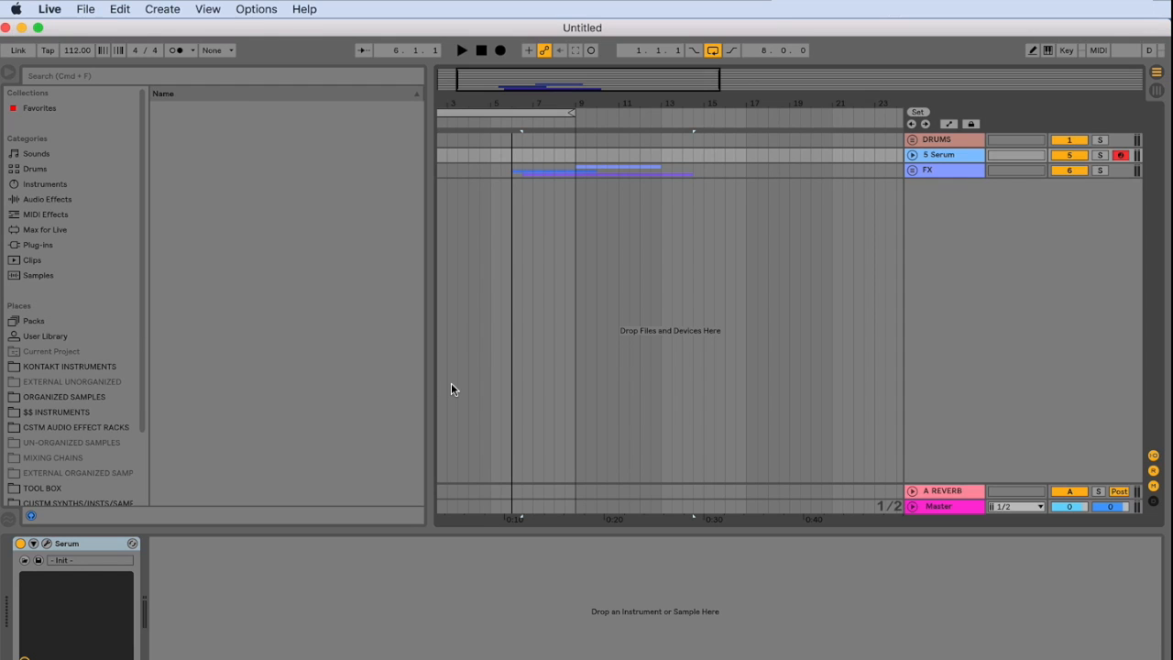
{"action": "left_click", "coordinate": [64, 396]}
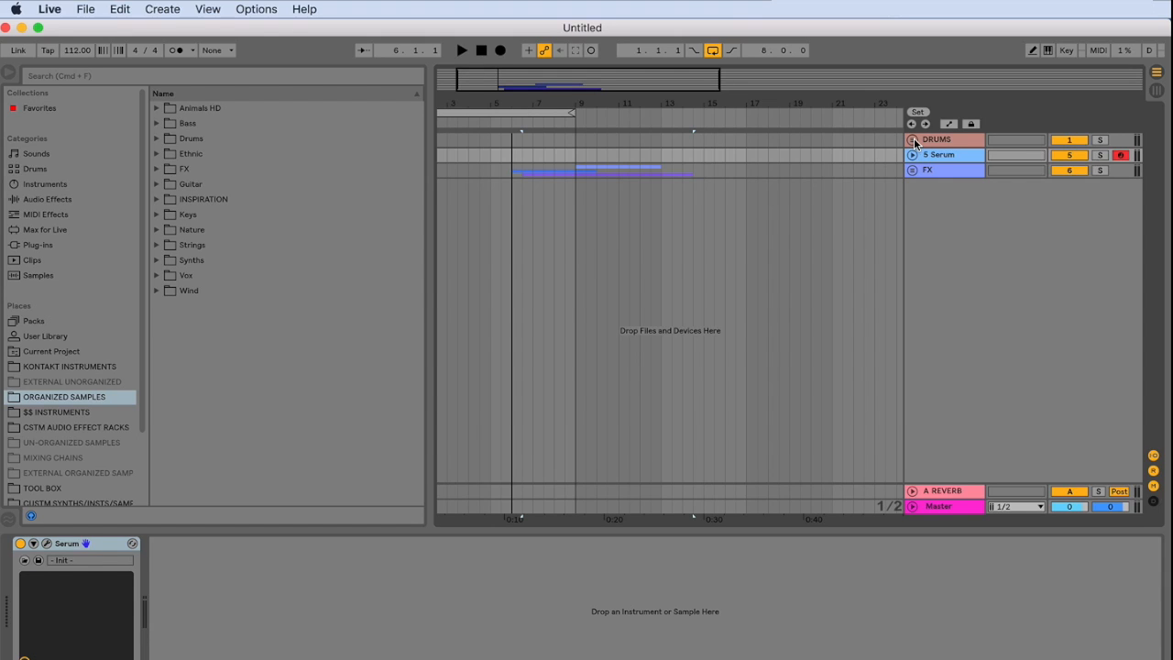
{"action": "left_click", "coordinate": [913, 139]}
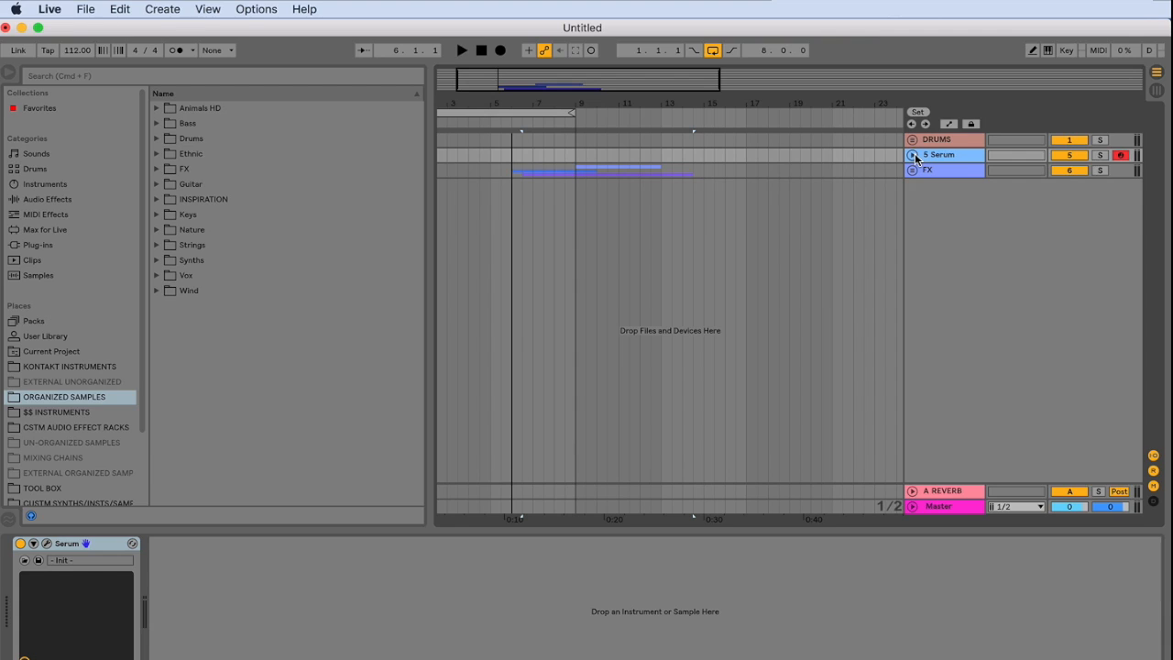
{"action": "left_click", "coordinate": [912, 154]}
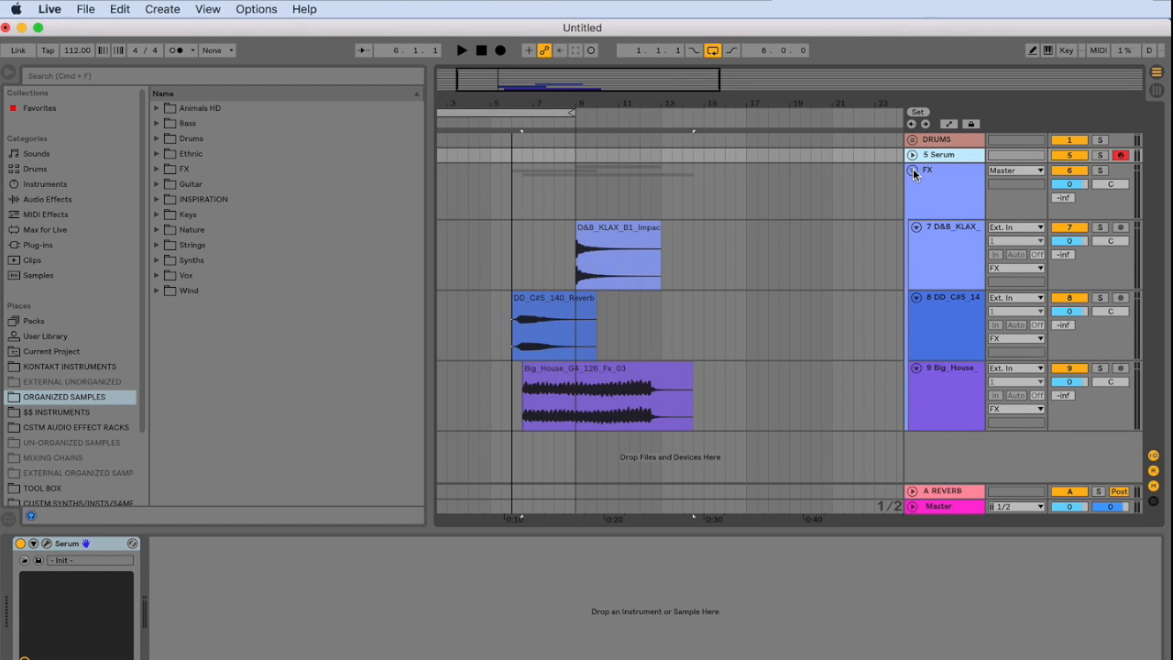
{"action": "left_click", "coordinate": [912, 170]}
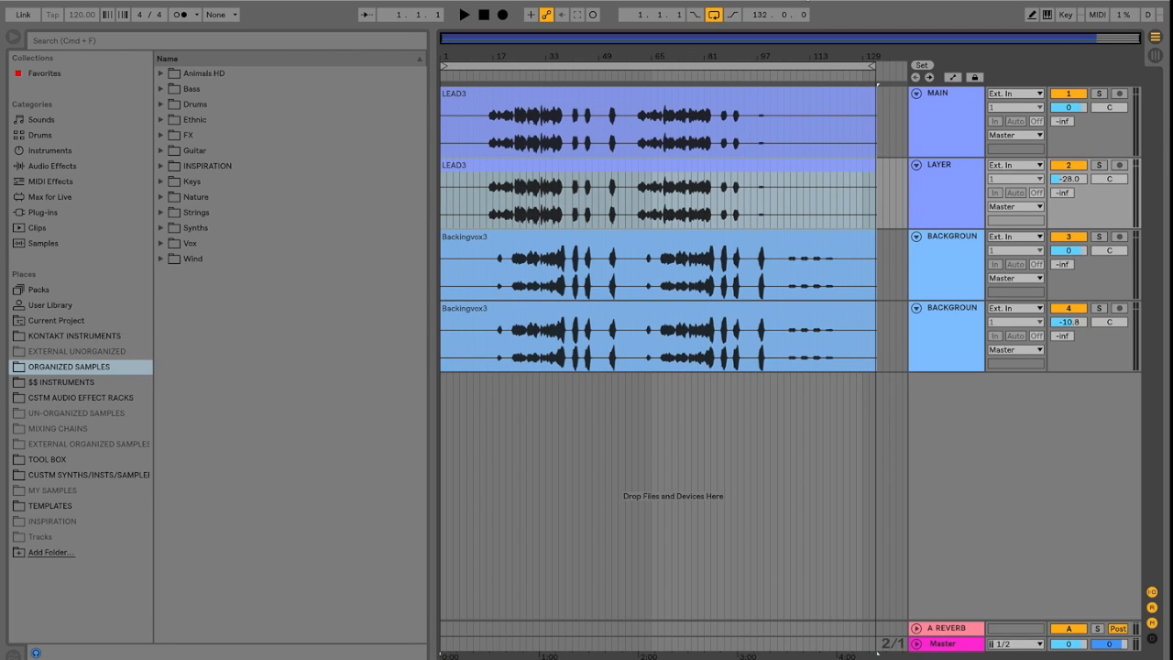
{"action": "mouse_move", "coordinate": [939, 326]}
{"action": "type", "text": "EQ"}
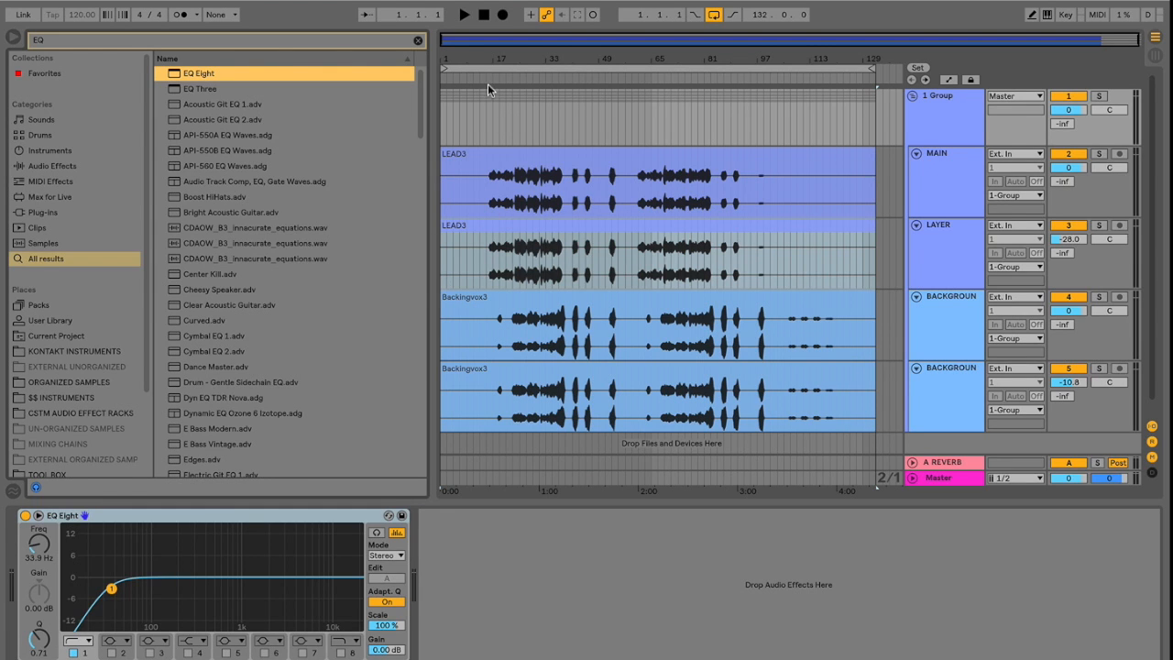
Play the vocals and sweep the EQ Eight low-cut frequency upward.
{"action": "left_click", "coordinate": [464, 15]}
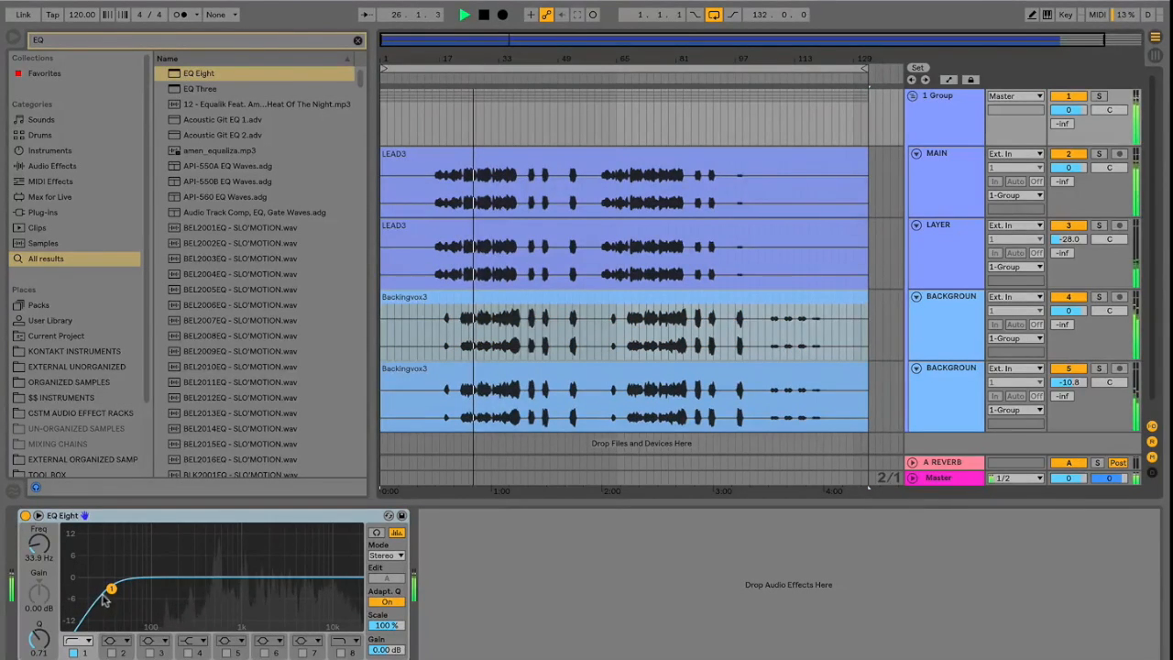
{"action": "left_click_drag", "start_coordinate": [110, 588], "coordinate": [235, 565]}
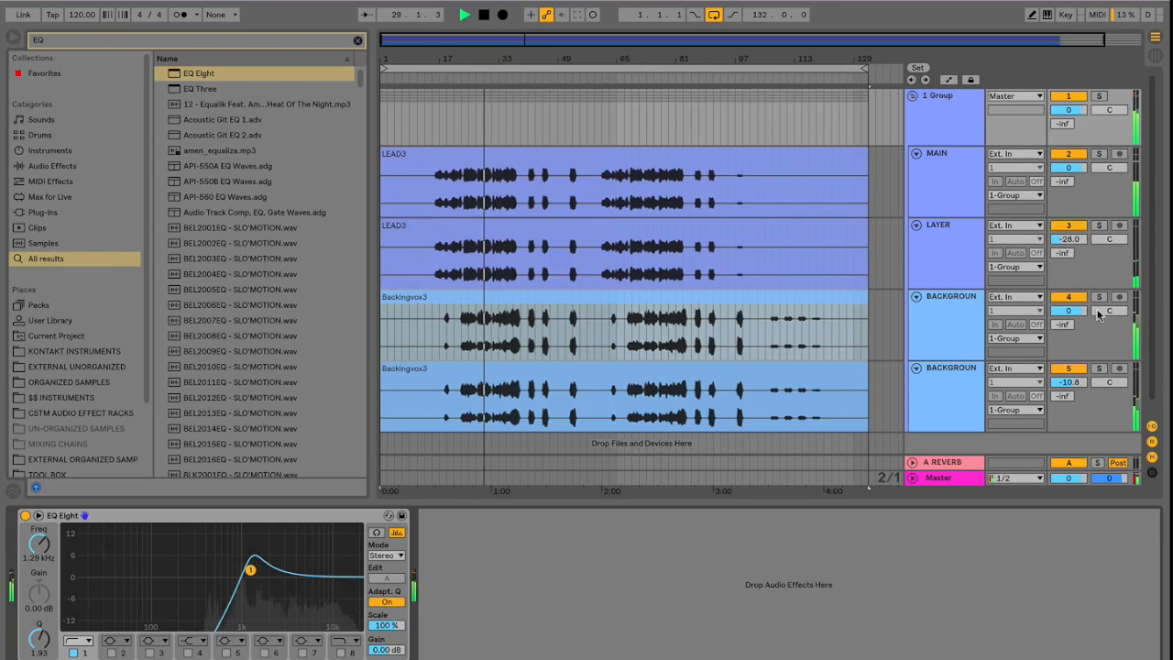
{"action": "left_click", "coordinate": [1100, 297]}
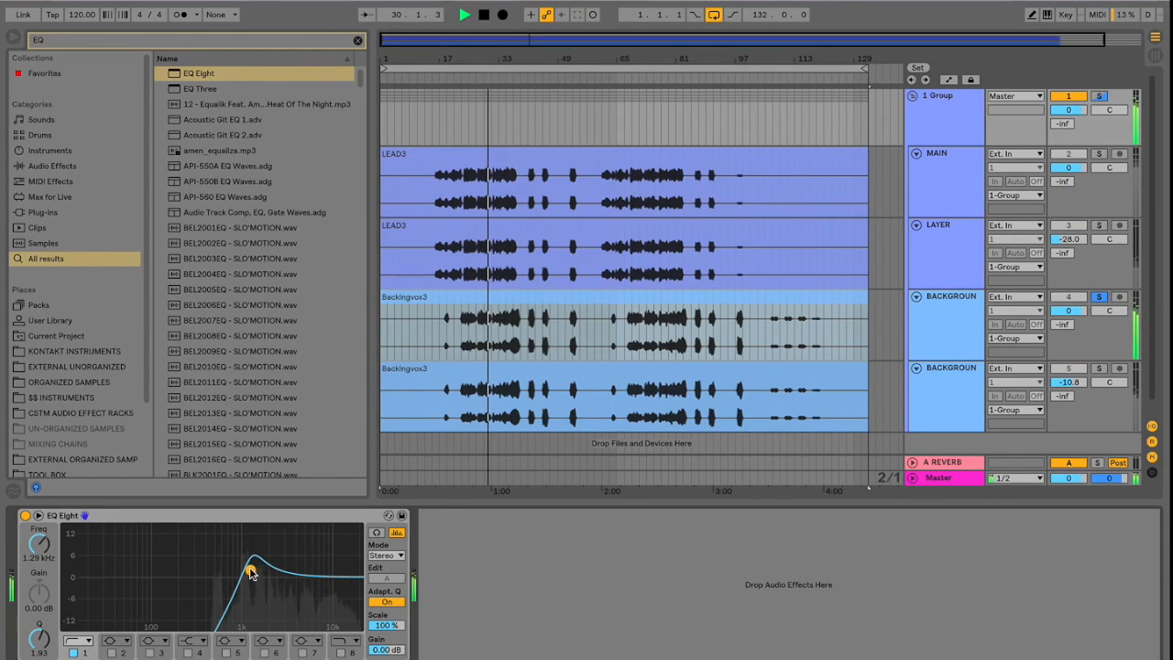
{"action": "left_click_drag", "start_coordinate": [249, 568], "coordinate": [273, 572]}
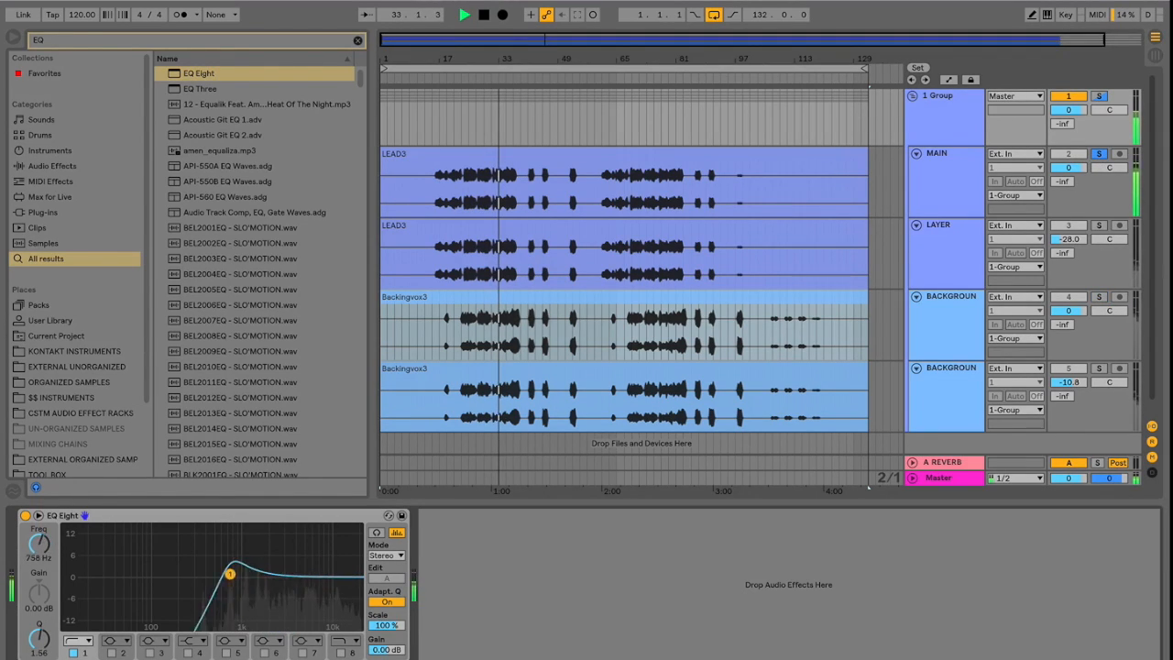
Fine-tune the low-cut frequency down and back up, then select a background vocal track.
{"action": "left_click_drag", "start_coordinate": [229, 574], "coordinate": [154, 579]}
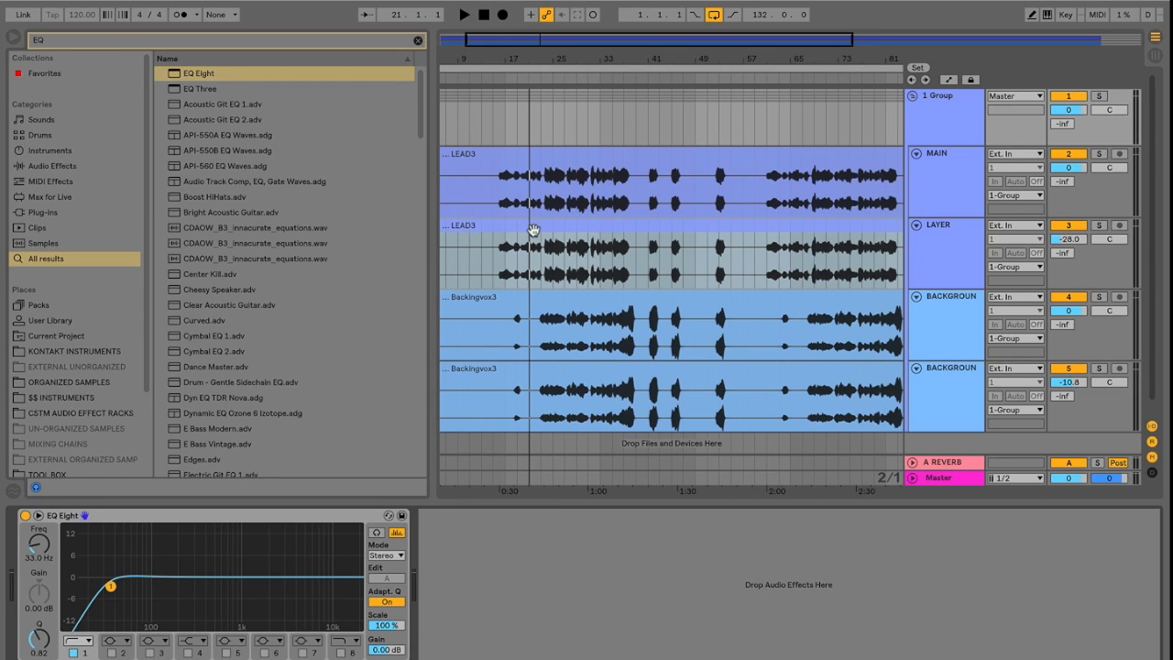
{"action": "mouse_move", "coordinate": [495, 253]}
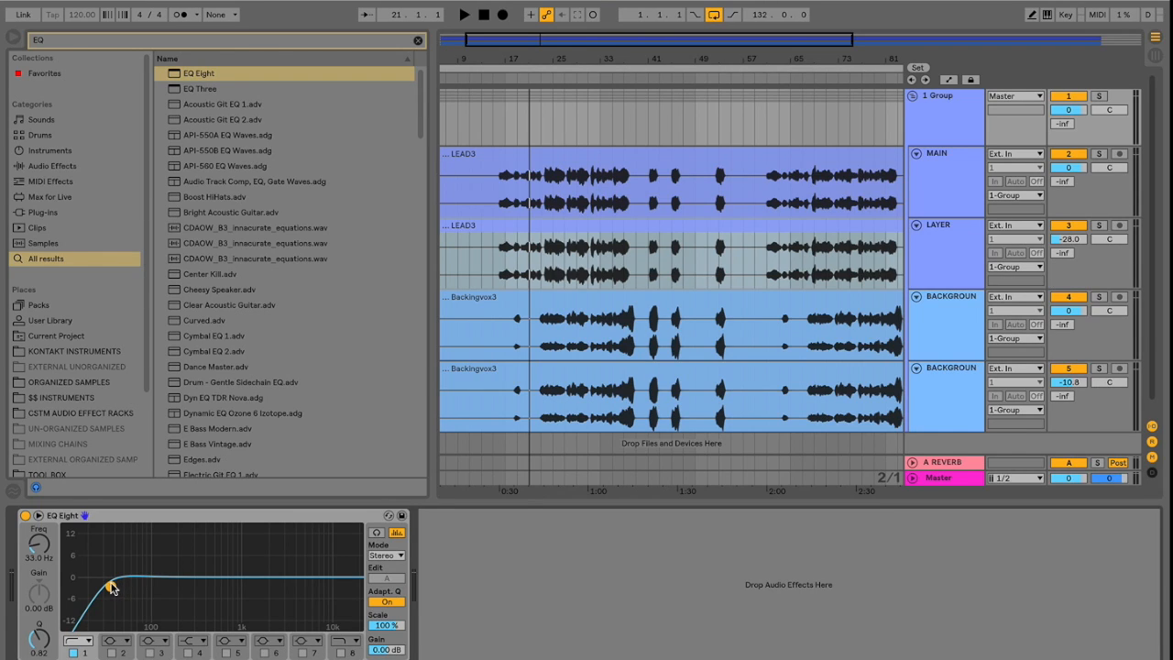
{"action": "left_click_drag", "start_coordinate": [110, 586], "coordinate": [161, 586]}
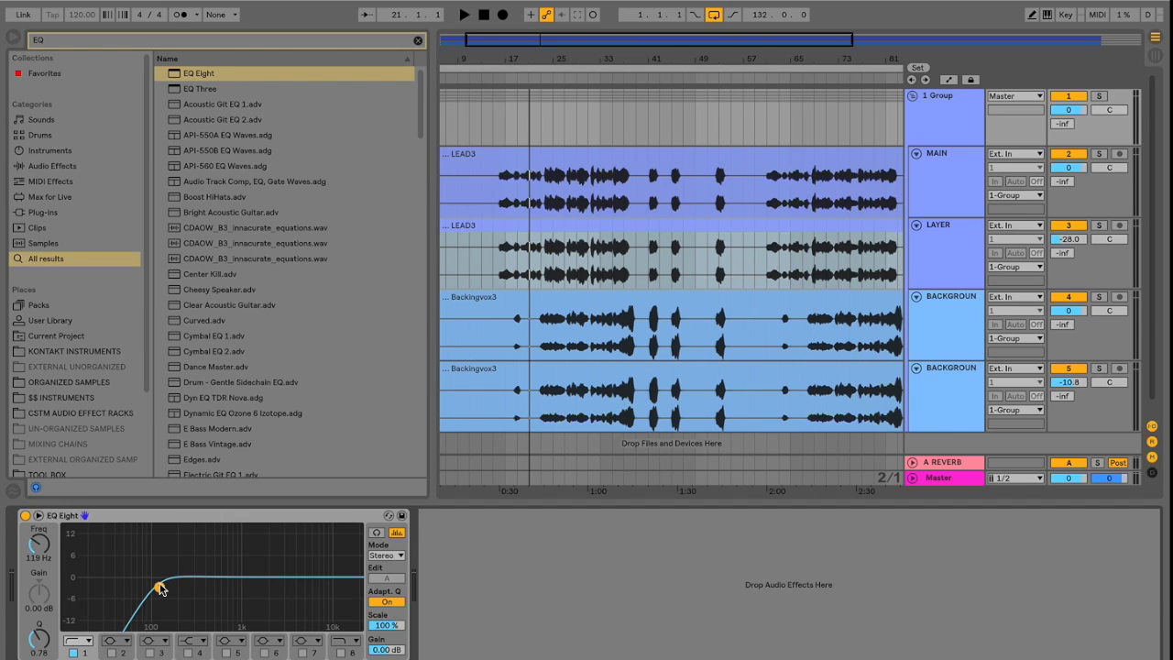
{"action": "left_click", "coordinate": [946, 320]}
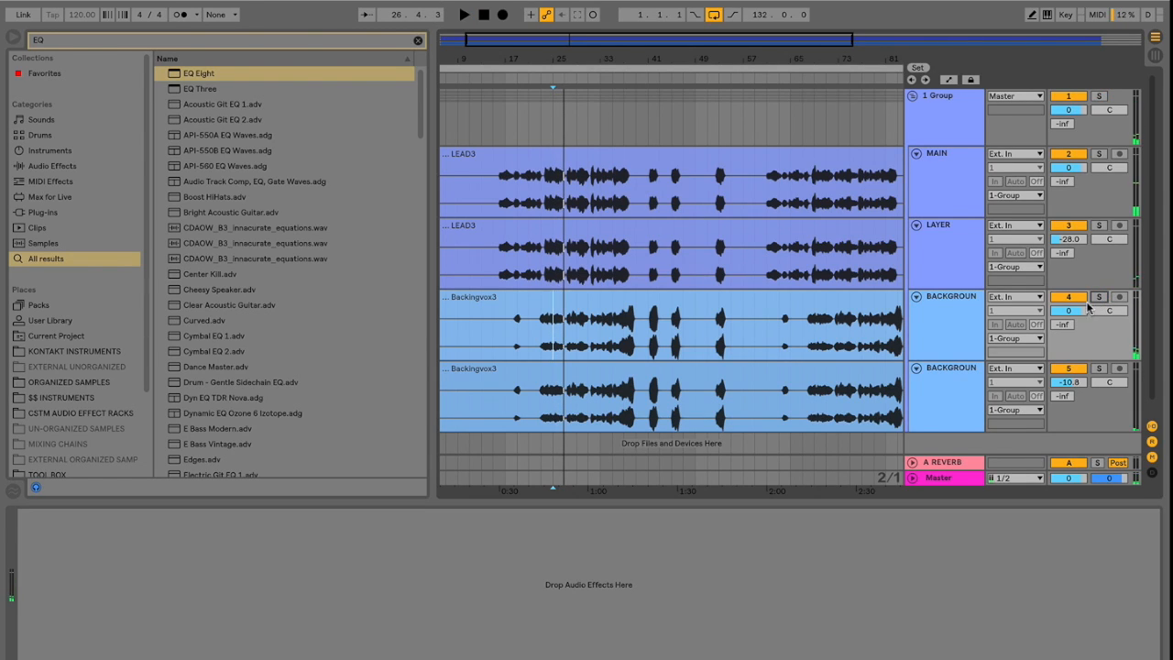
{"action": "mouse_move", "coordinate": [945, 341]}
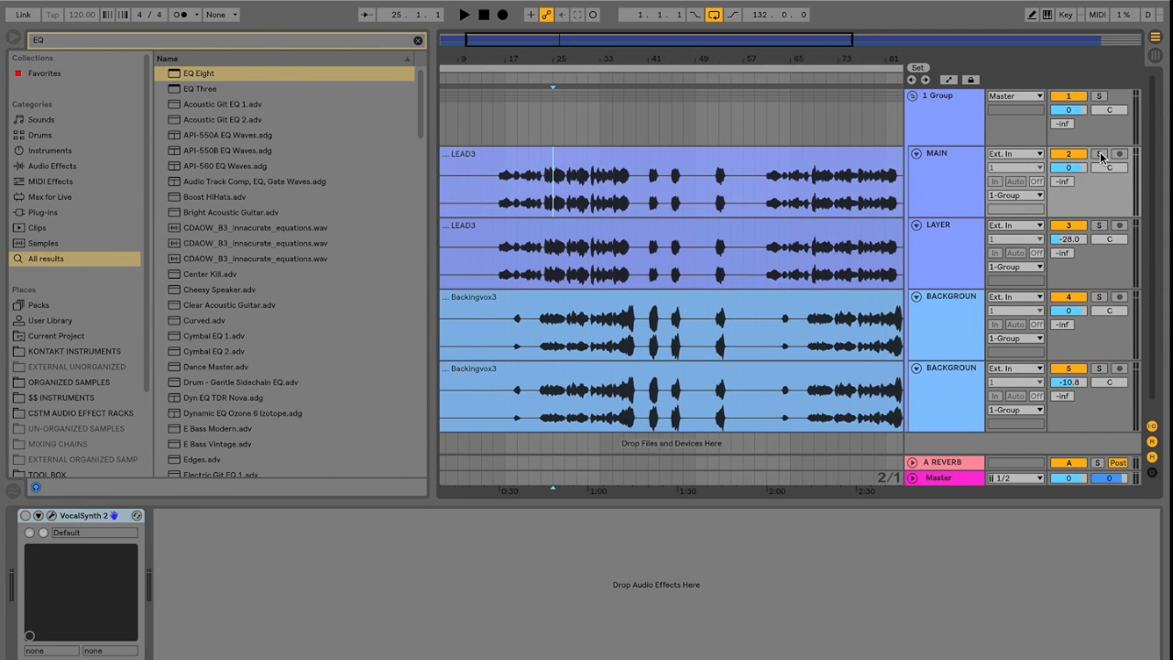
Select both Backingvox tracks and group them into a nested 4 Group.
{"action": "left_click", "coordinate": [1100, 154]}
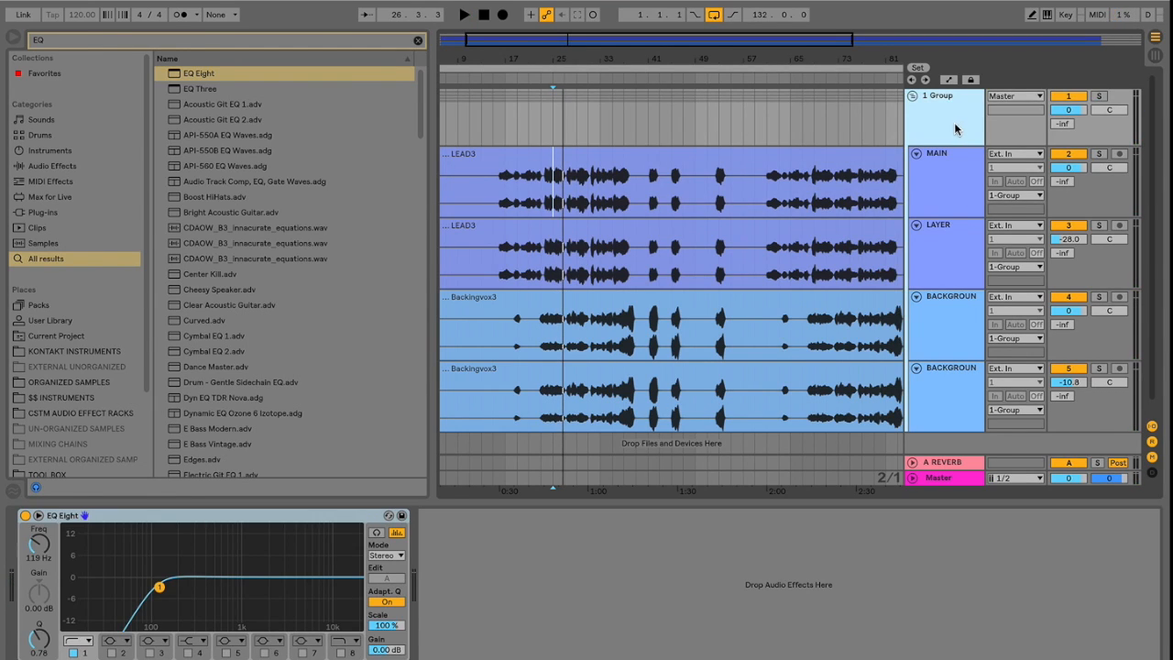
{"action": "mouse_move", "coordinate": [658, 319]}
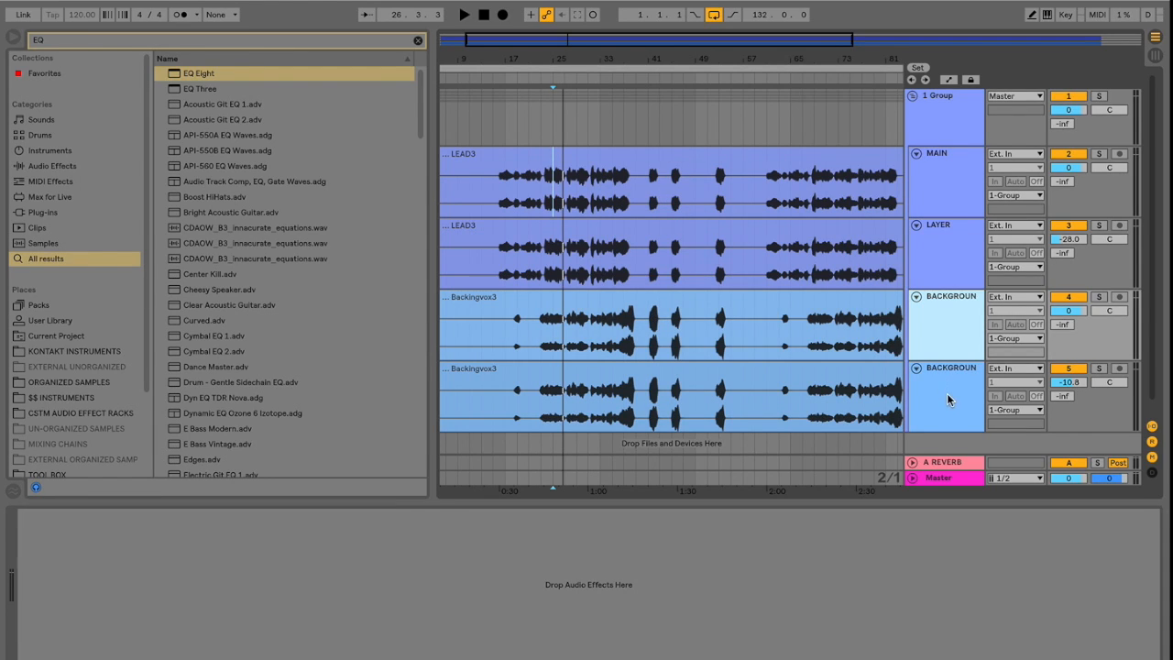
{"action": "left_click", "coordinate": [946, 400]}
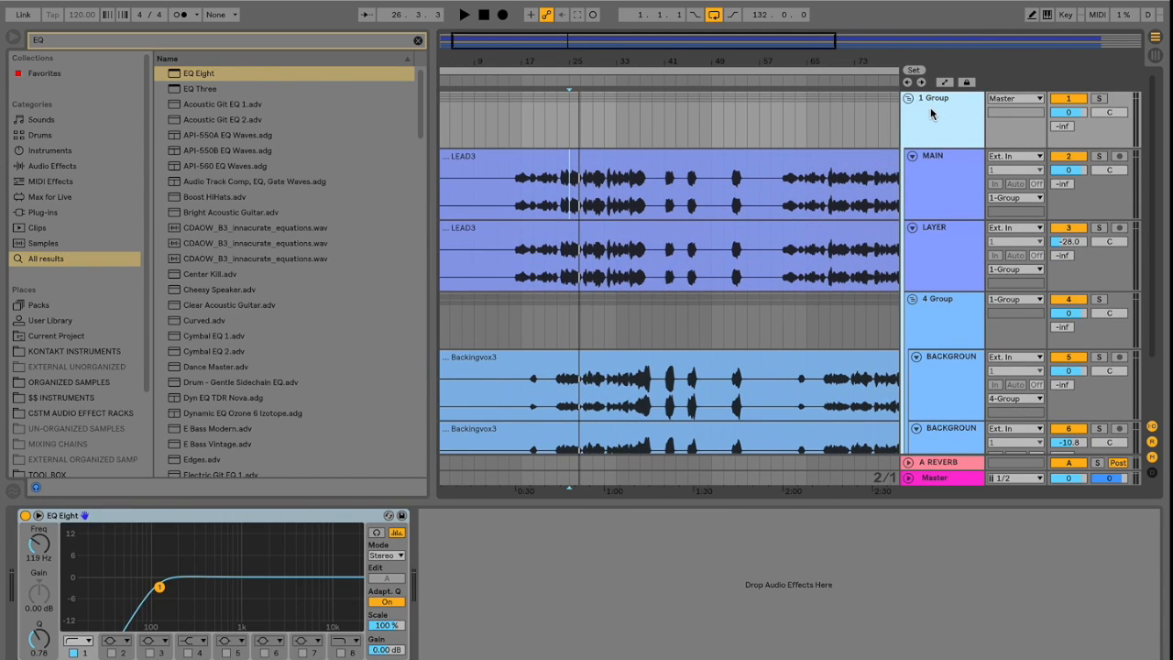
{"action": "mouse_move", "coordinate": [703, 260]}
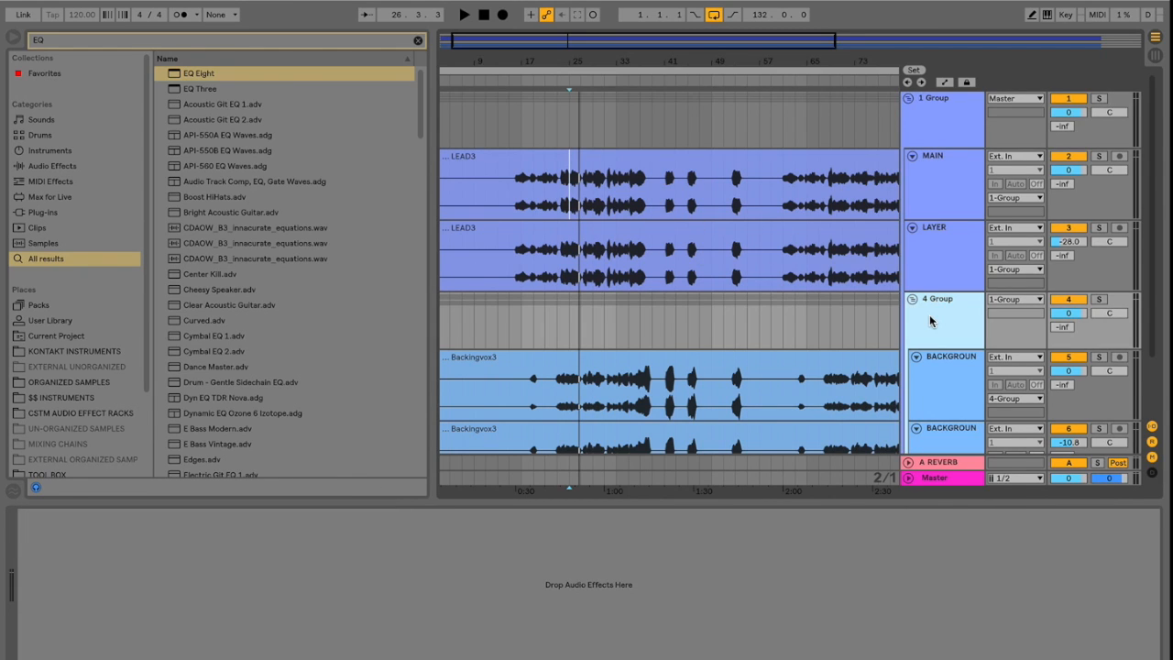
{"action": "type", "text": "REVER"}
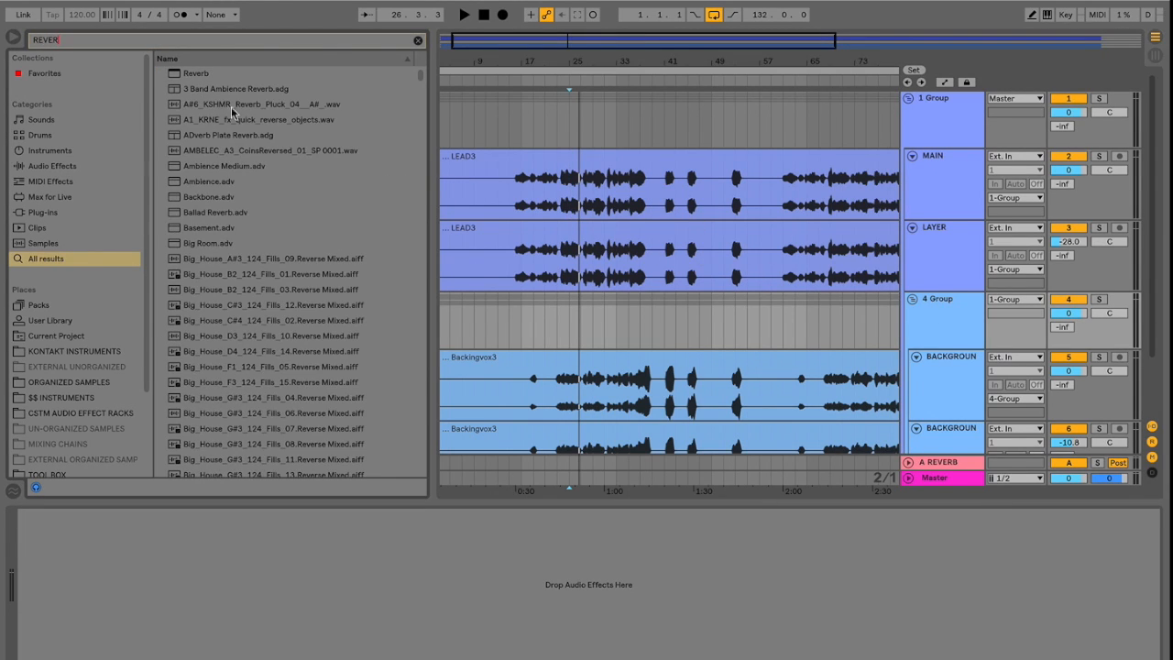
{"action": "left_click", "coordinate": [196, 73]}
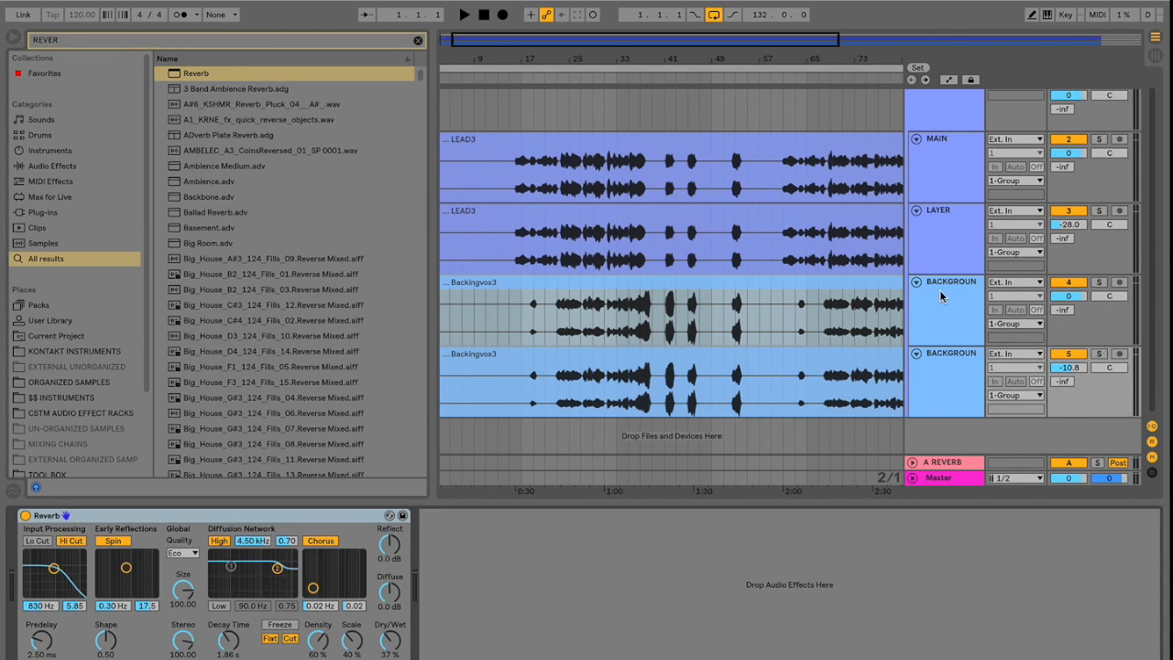
{"action": "left_click", "coordinate": [946, 352]}
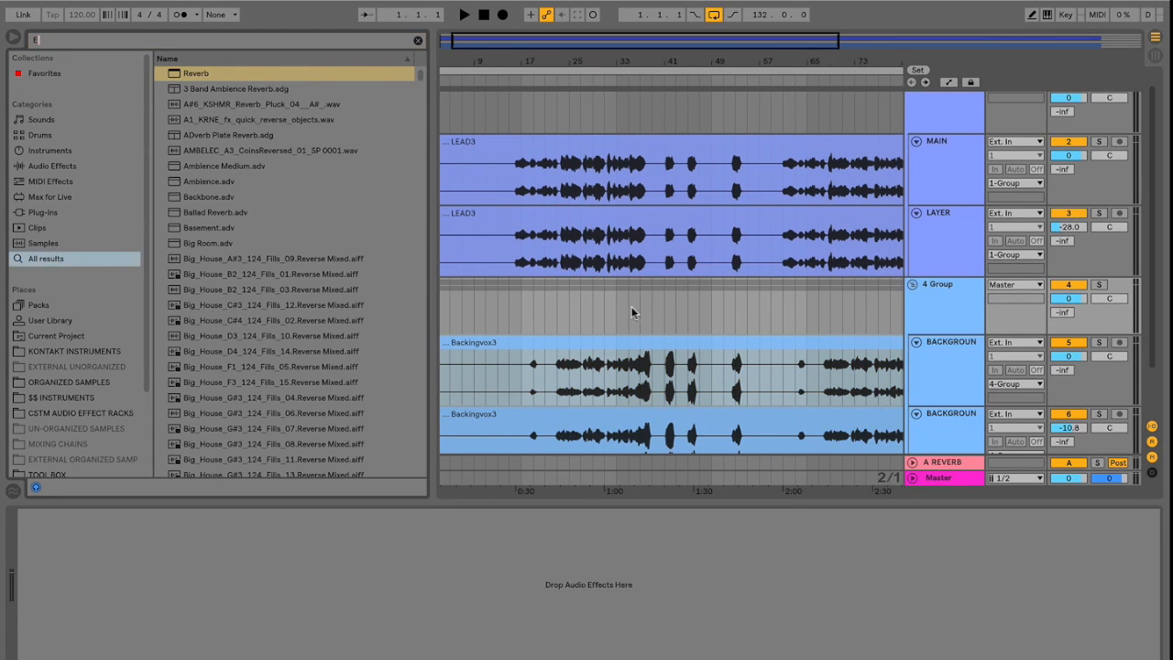
{"action": "type", "text": "Q"}
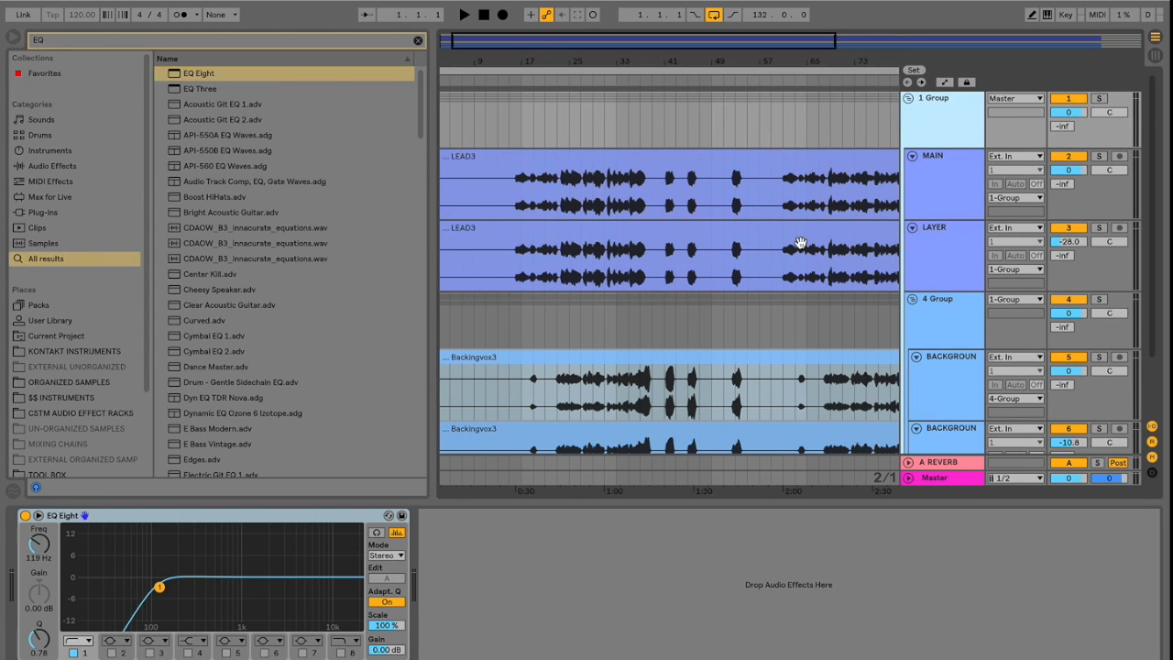
Find Reverb in the browser and place it on the nested background vocals group.
{"action": "type", "text": "REVE"}
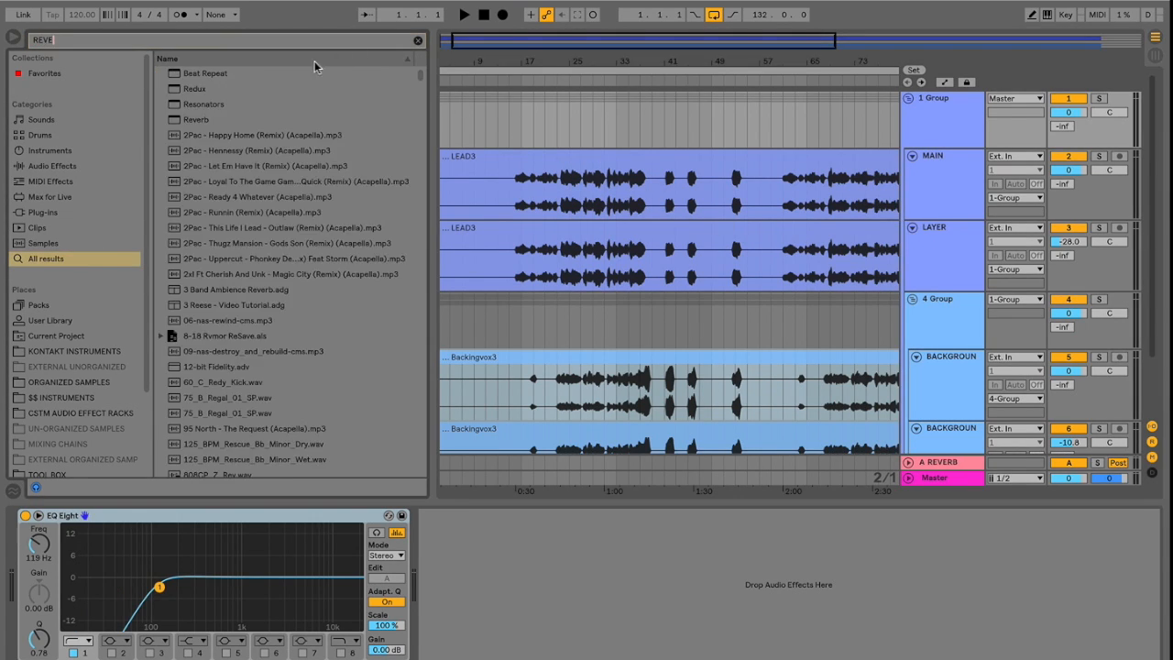
{"action": "left_click", "coordinate": [196, 73]}
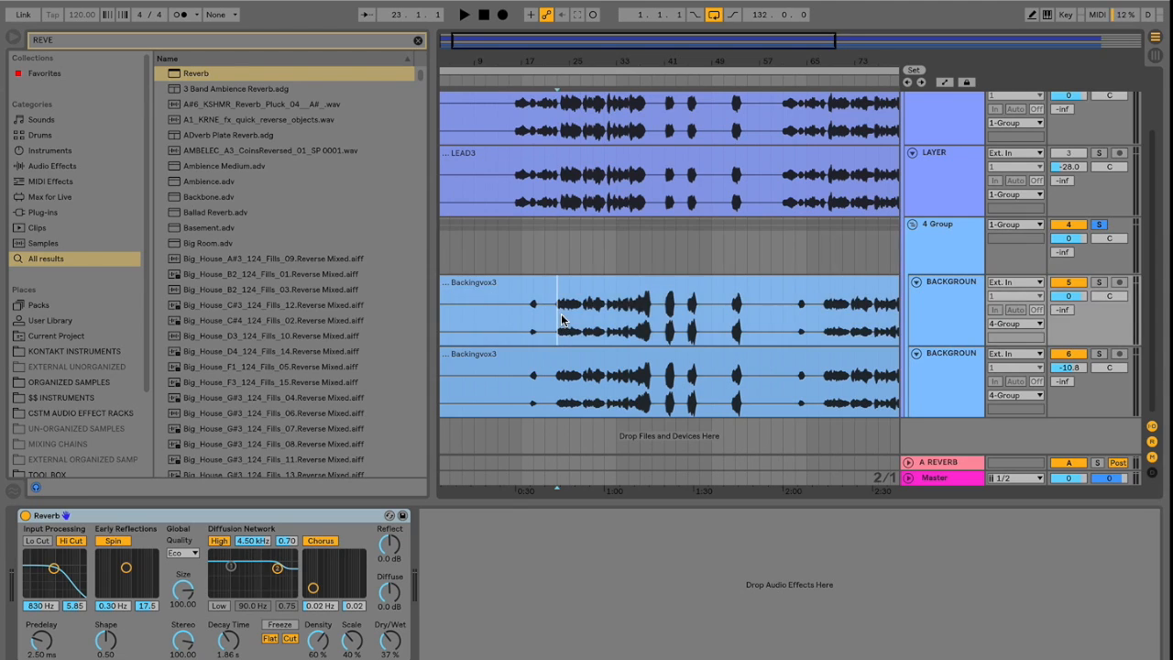
Play back the vocals and solo the whole vocal group to hear the reverb.
{"action": "left_click", "coordinate": [463, 15]}
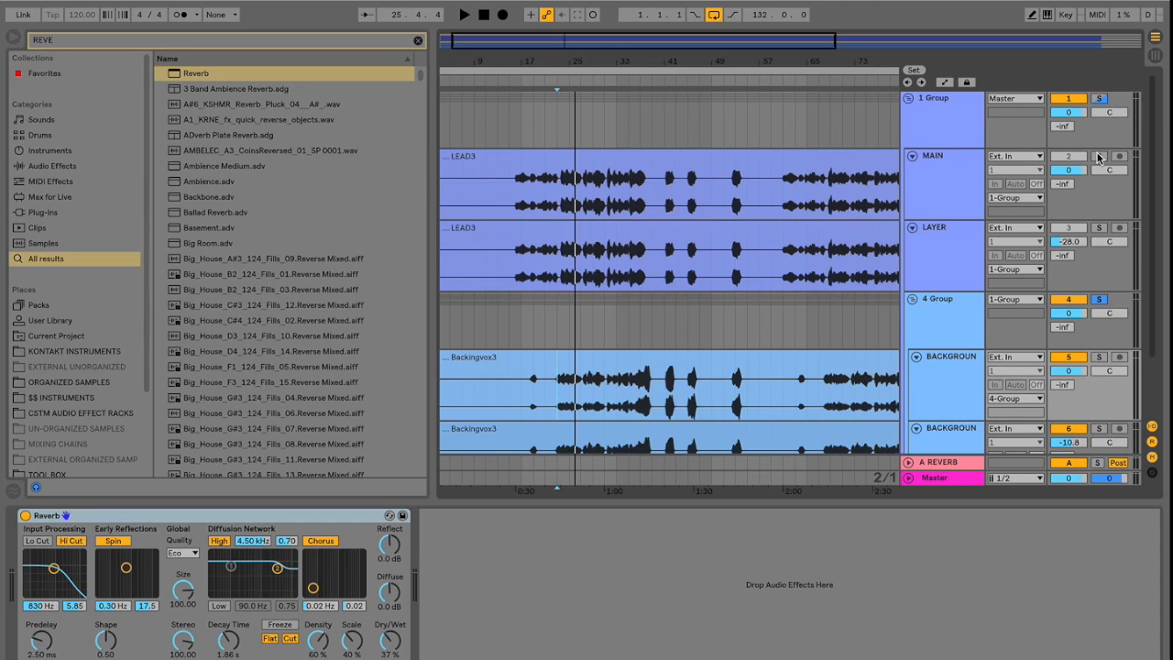
{"action": "left_click", "coordinate": [464, 14]}
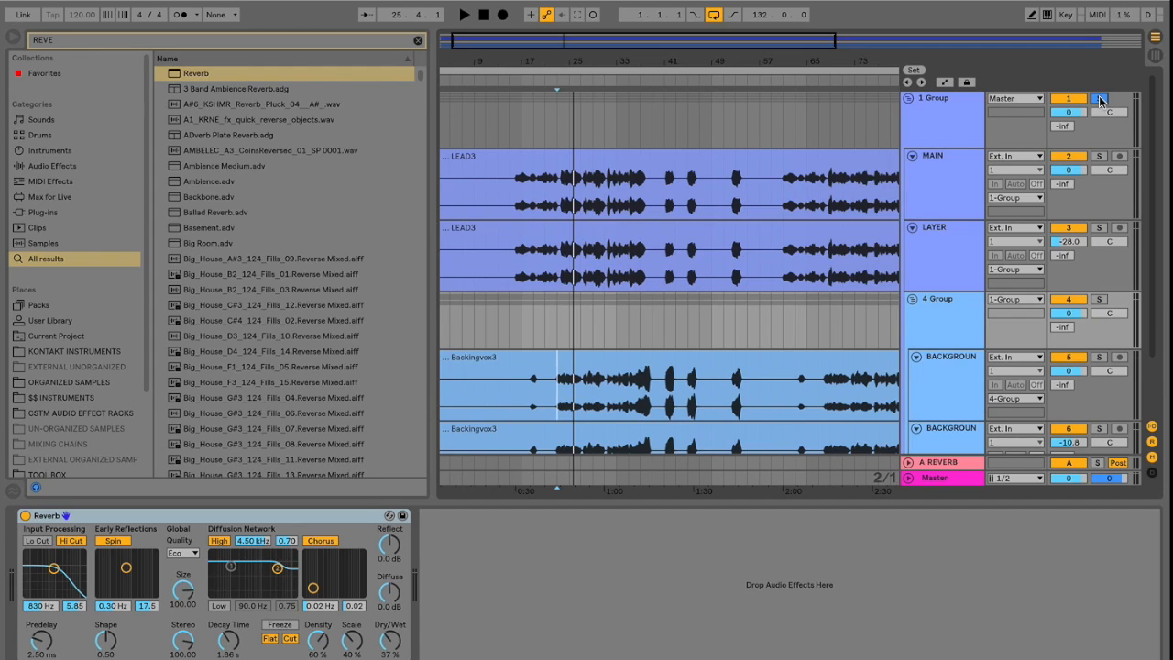
{"action": "left_click", "coordinate": [463, 14]}
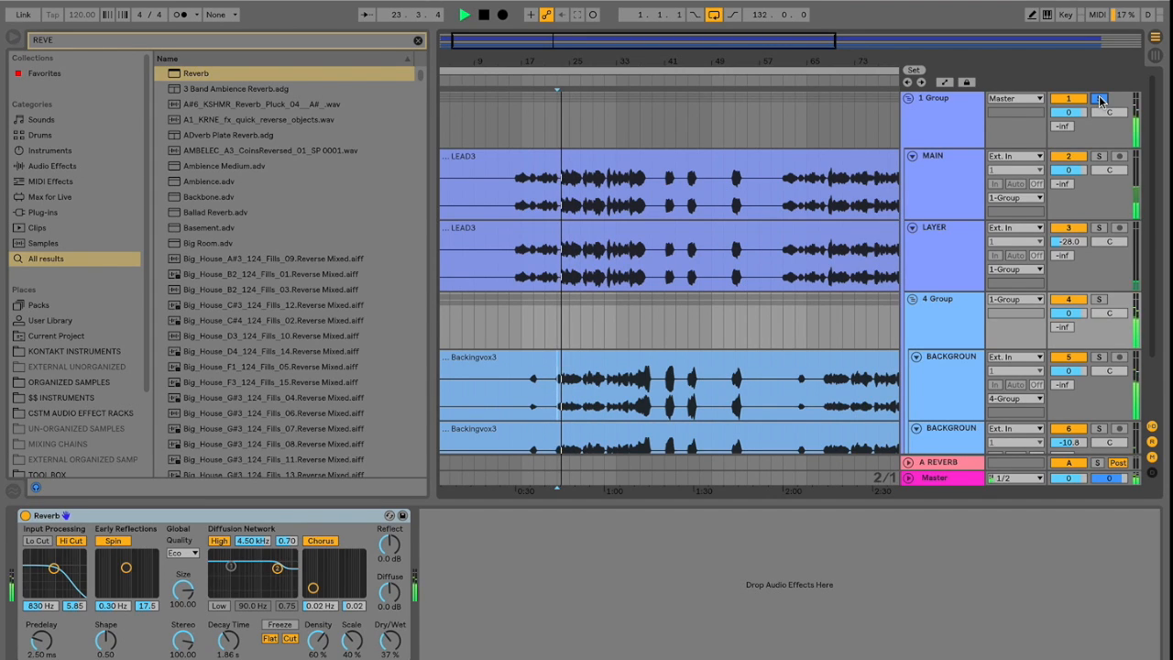